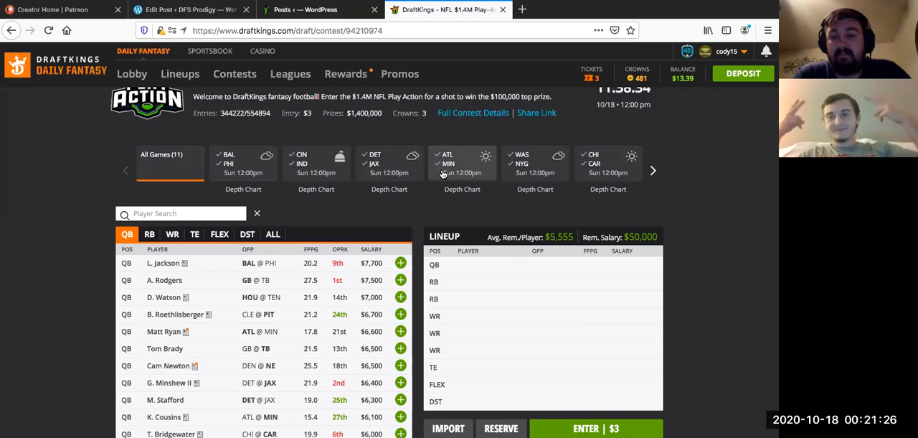
Step: Briefly view the wide receiver pool, then return to the quarterback list
scroll("down", 3)
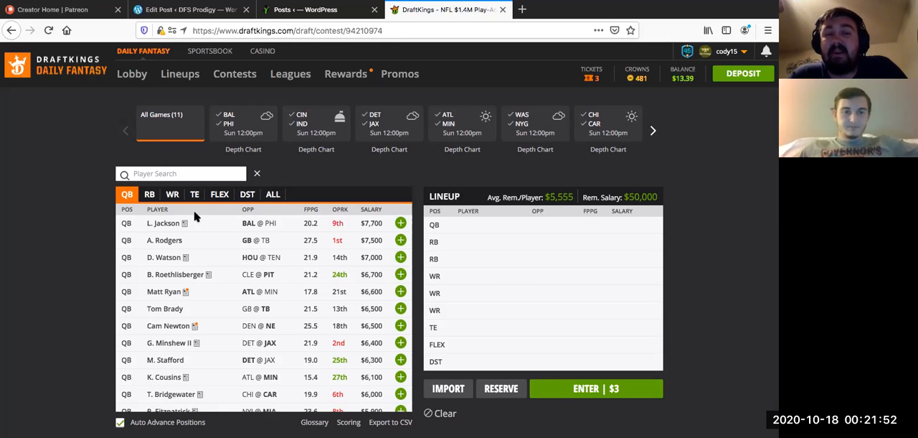
mouse_move(278, 294)
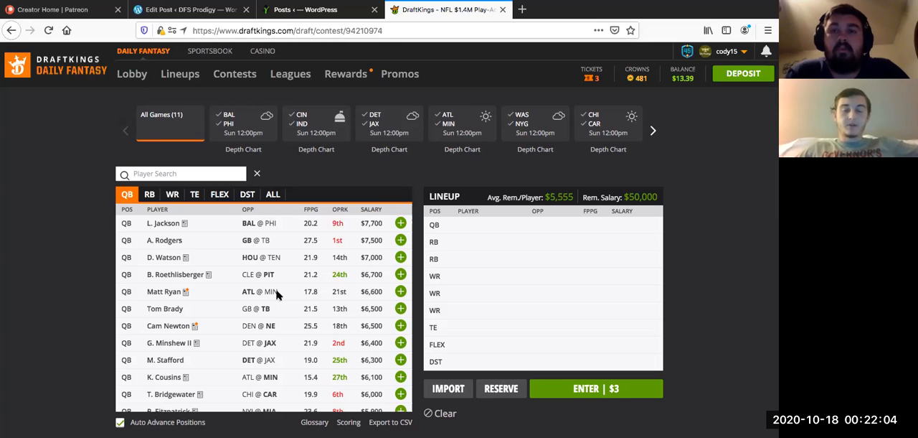
mouse_move(363, 289)
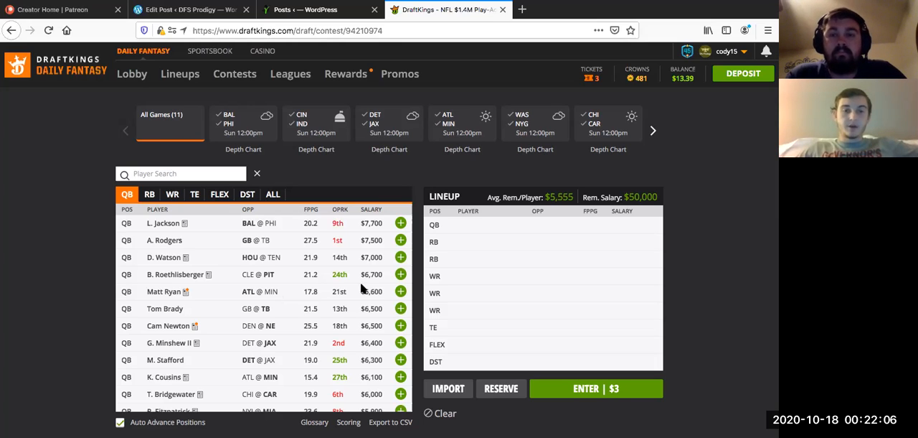
mouse_move(295, 306)
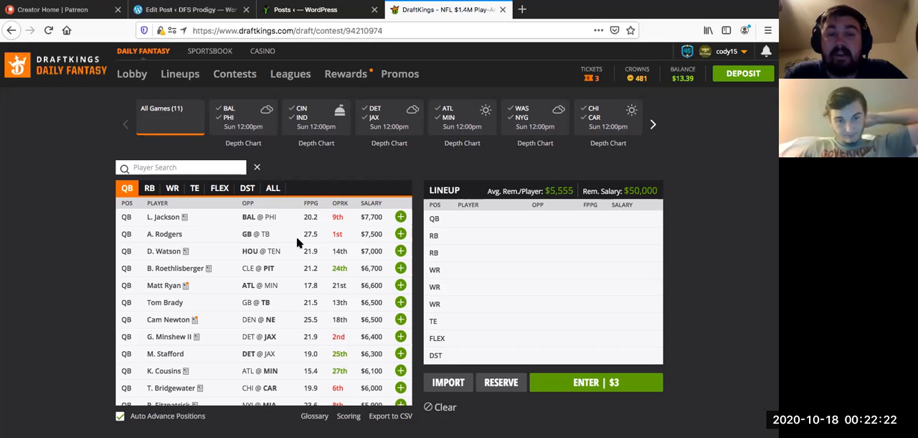
mouse_move(334, 226)
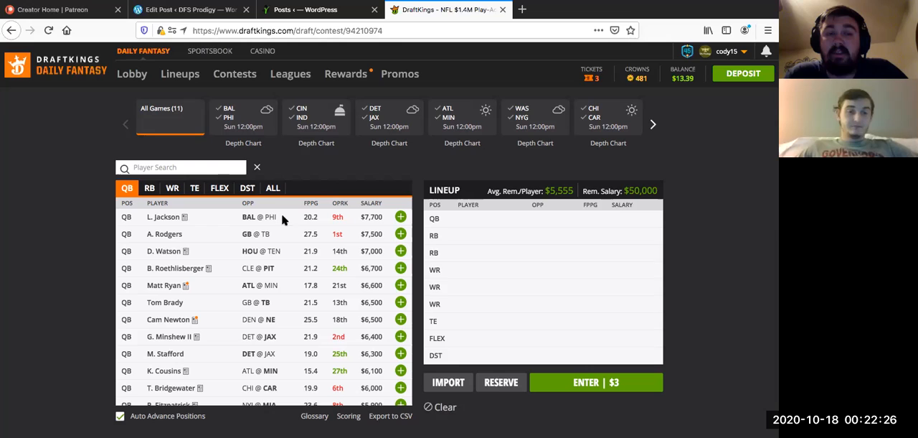
mouse_move(172, 240)
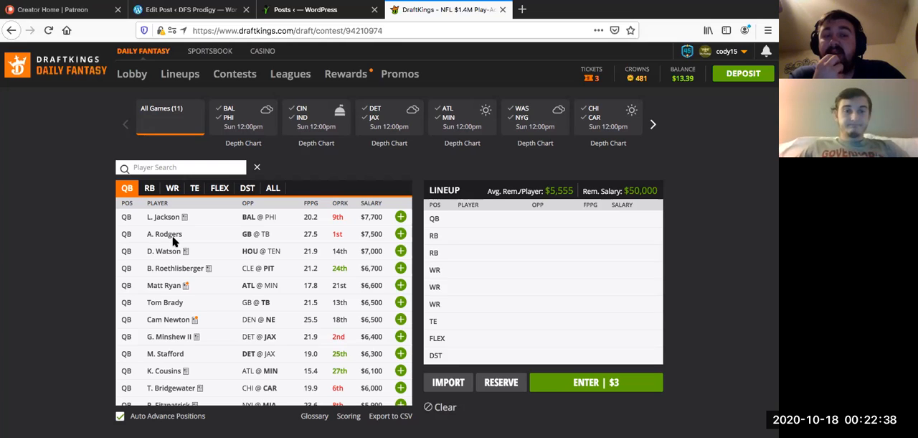
mouse_move(154, 208)
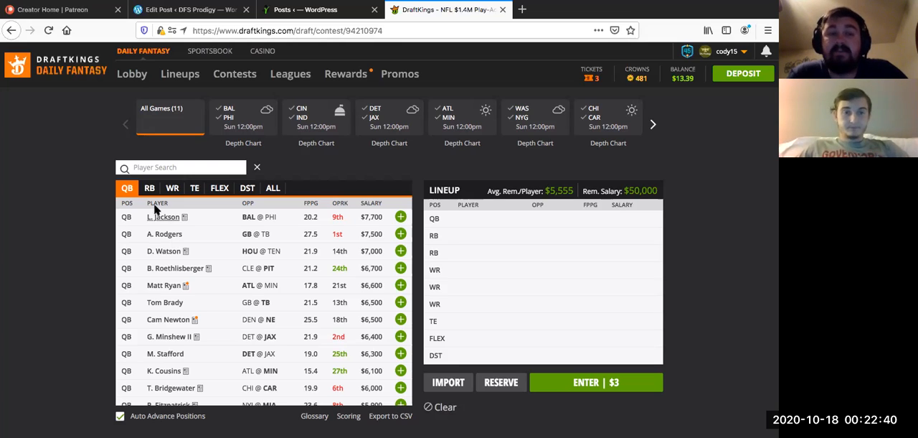
left_click(173, 187)
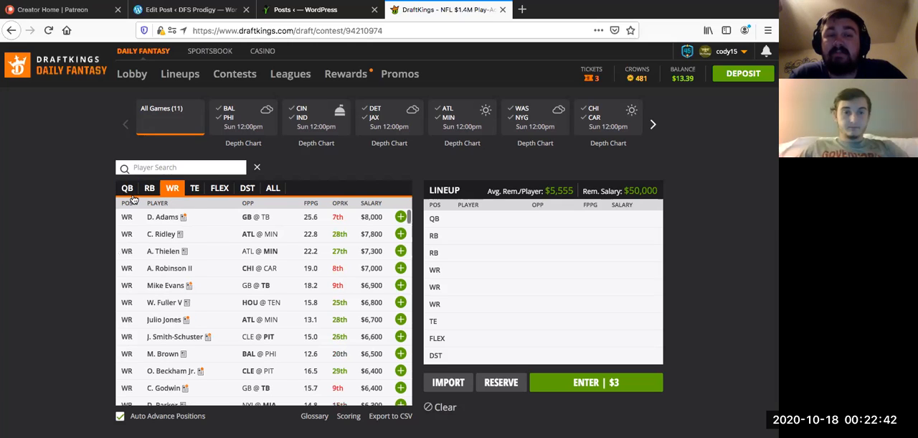
mouse_move(302, 411)
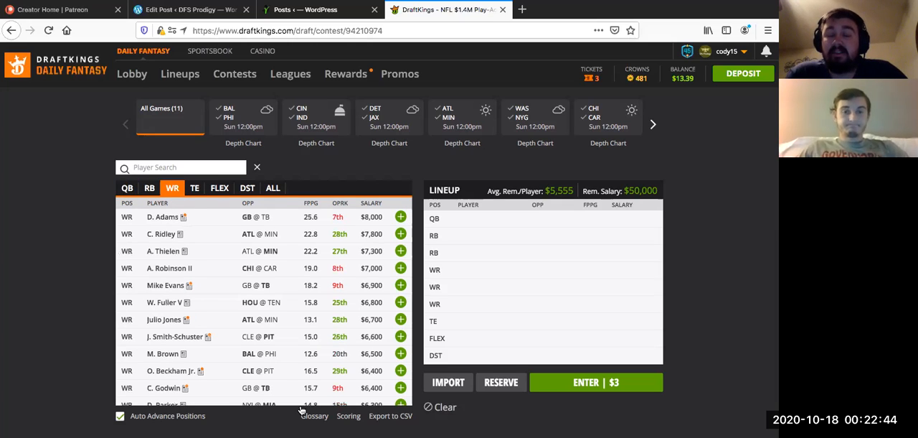
left_click(127, 187)
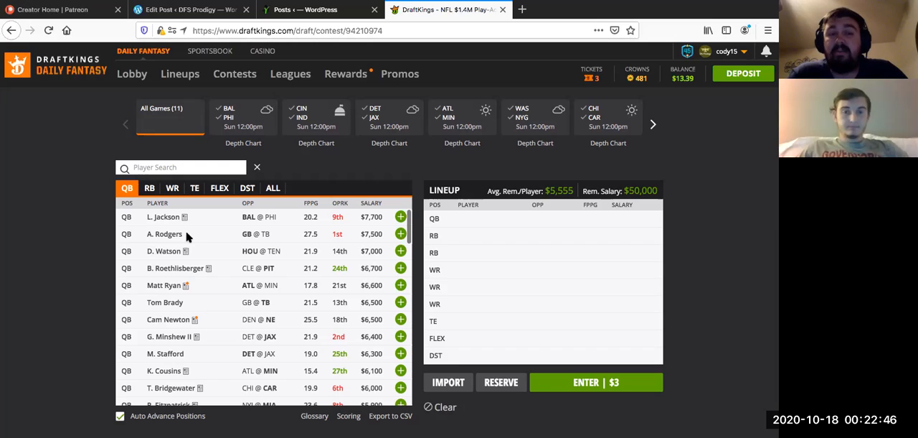
mouse_move(235, 250)
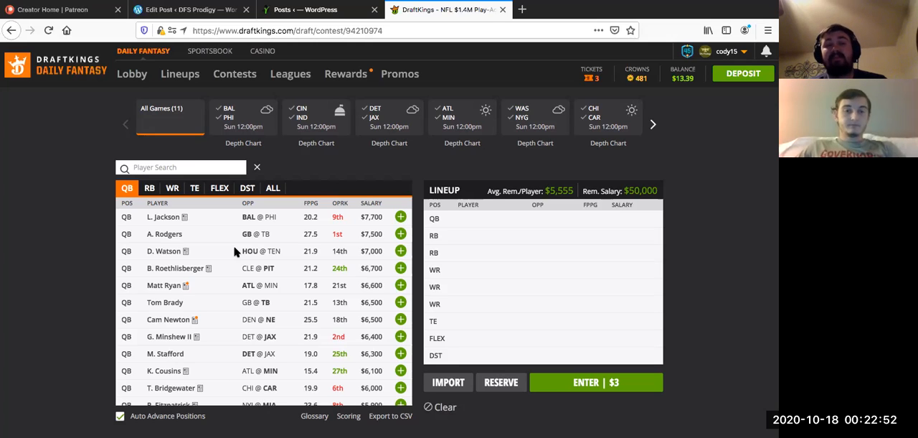
mouse_move(189, 236)
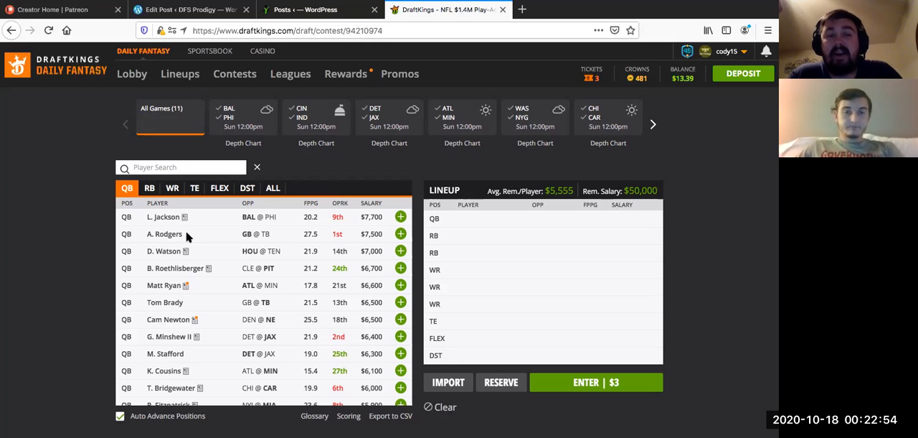
mouse_move(167, 235)
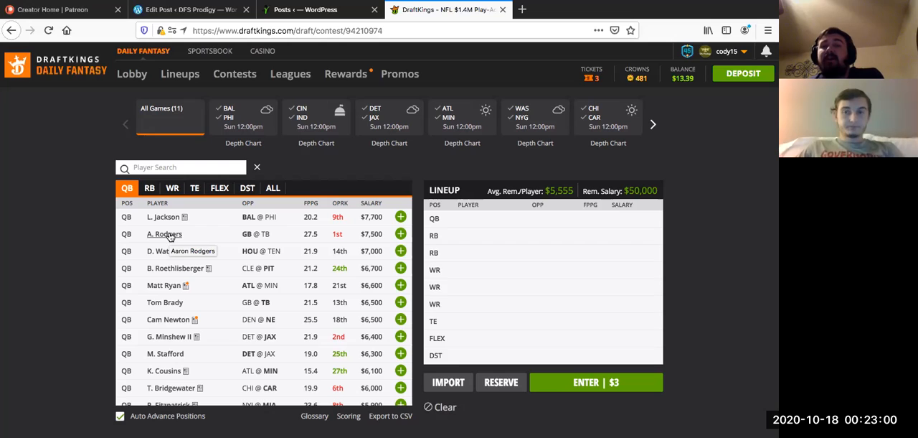
mouse_move(190, 230)
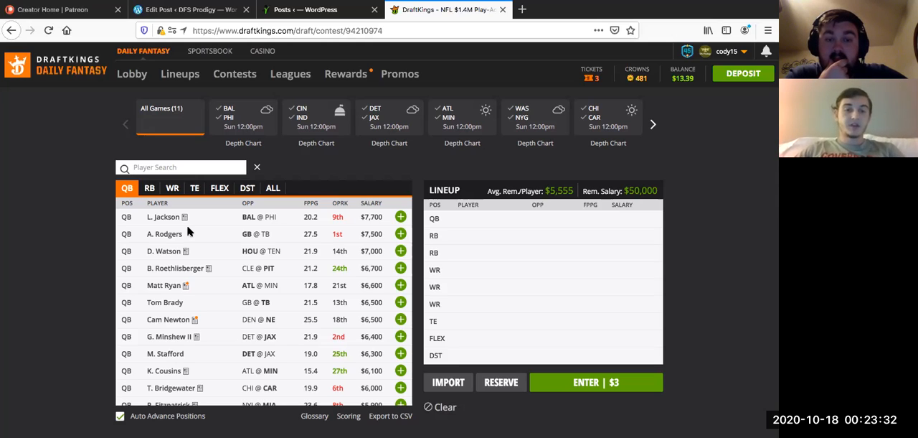
Step: Scroll the QB list down to the $5,400 quarterbacks, Joe Burrow and D. Jones
scroll("down", 3)
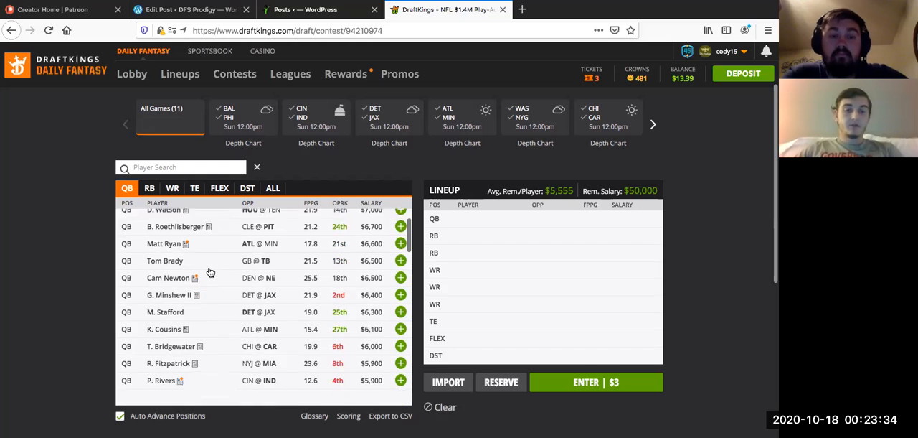
scroll("down", 3)
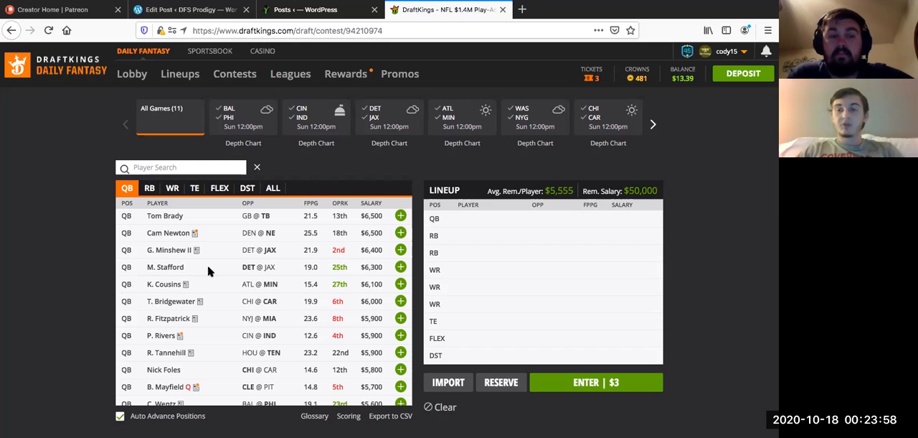
mouse_move(170, 261)
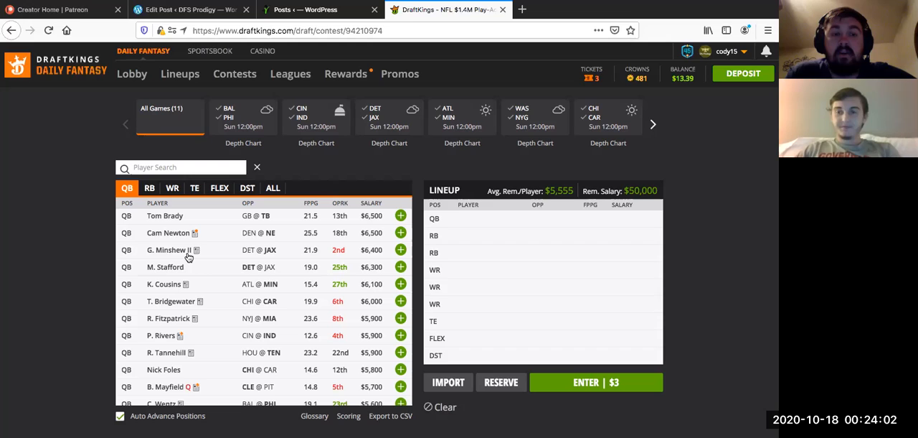
mouse_move(246, 235)
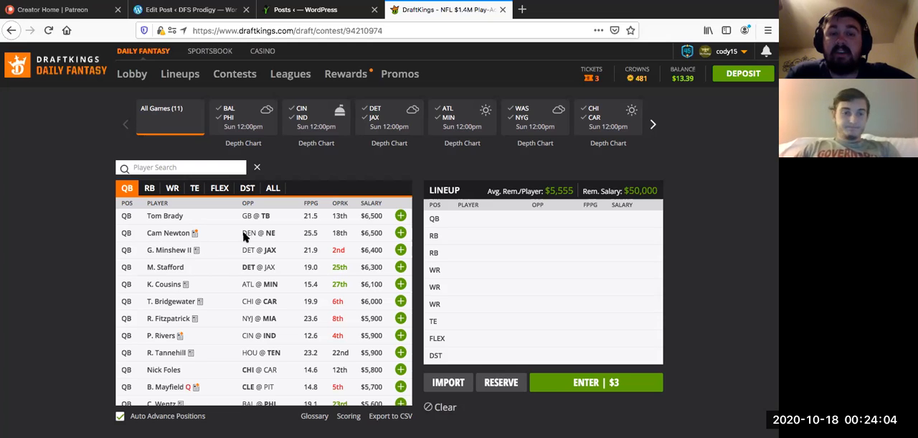
mouse_move(343, 290)
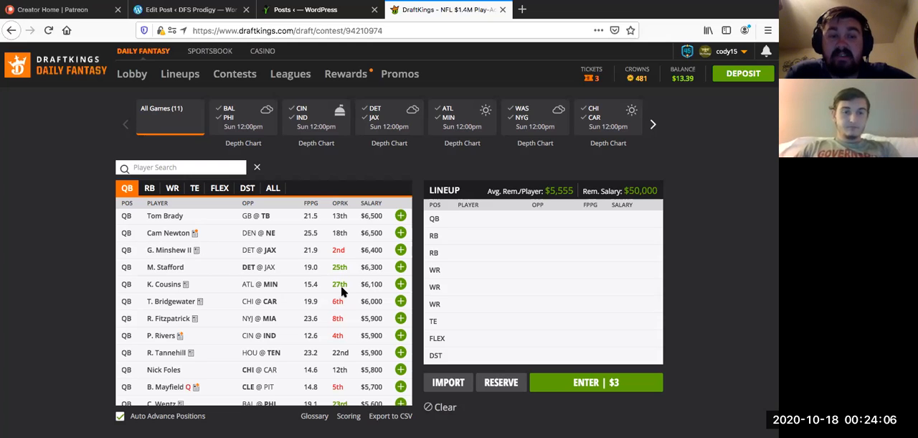
mouse_move(203, 293)
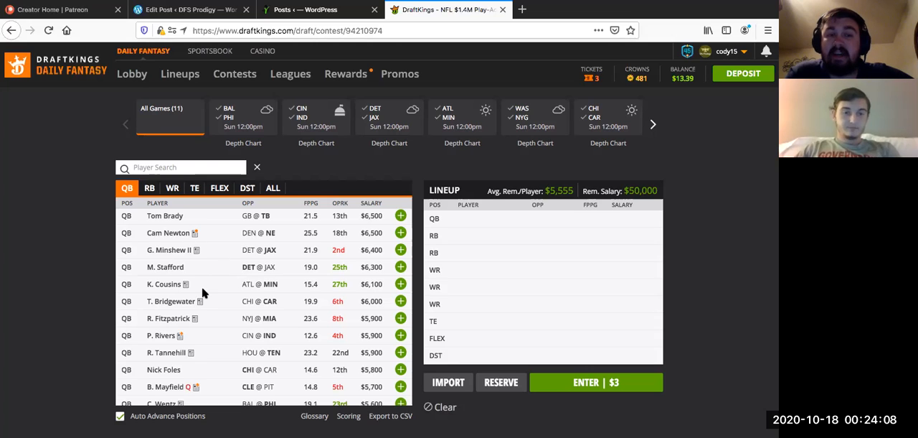
mouse_move(72, 303)
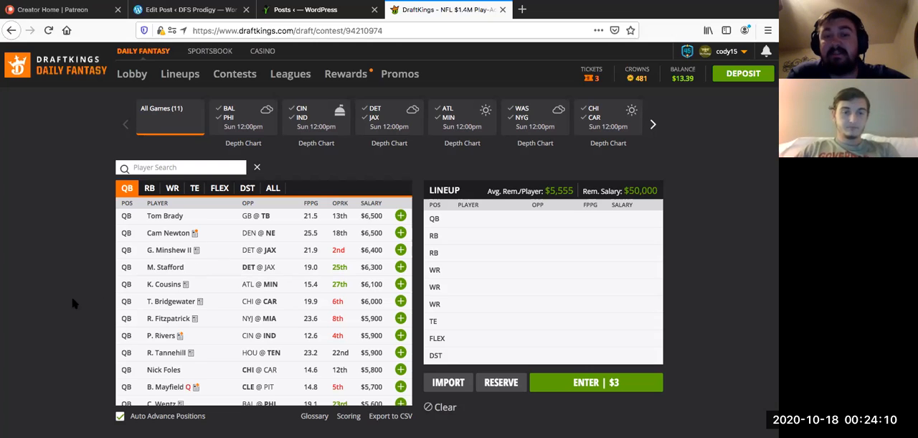
mouse_move(63, 299)
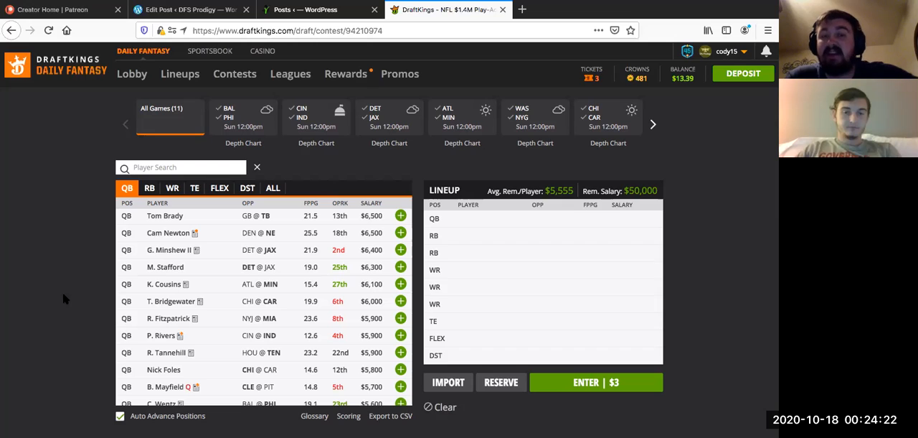
mouse_move(189, 252)
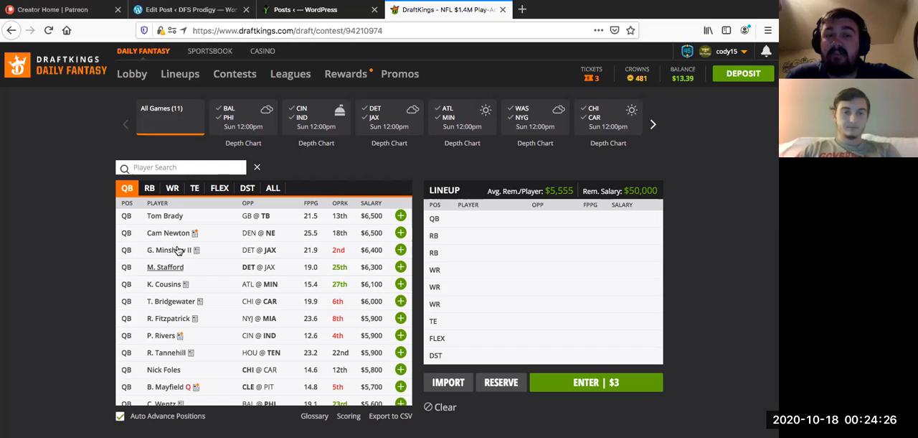
mouse_move(176, 257)
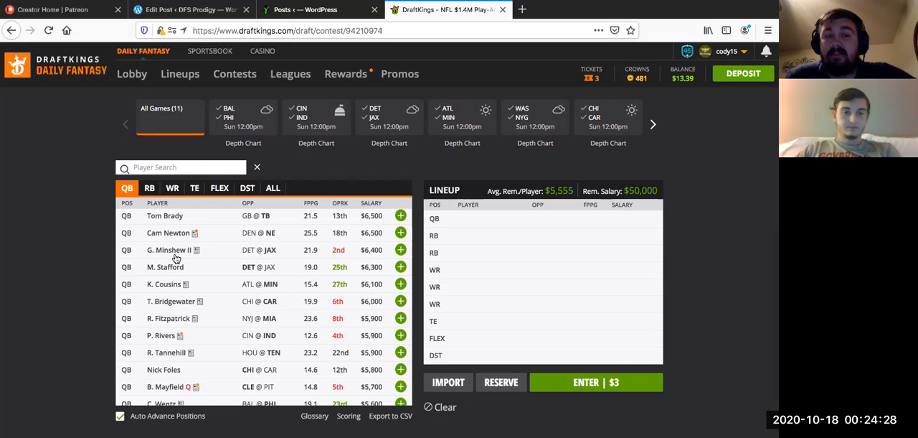
mouse_move(163, 268)
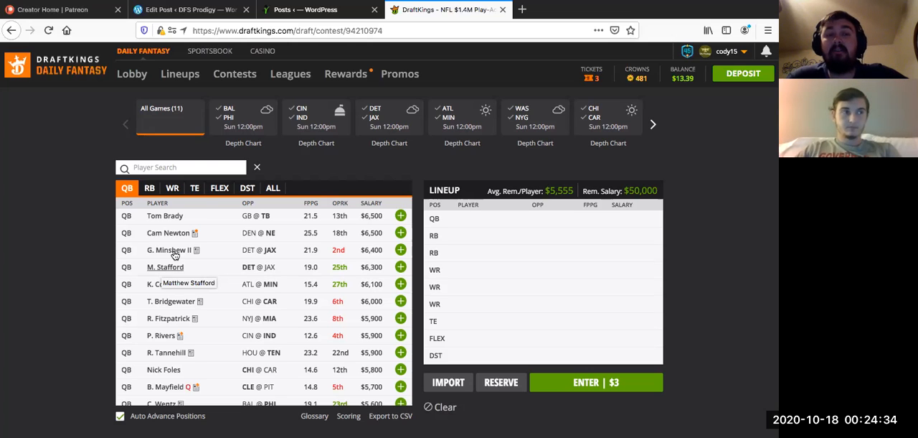
mouse_move(174, 253)
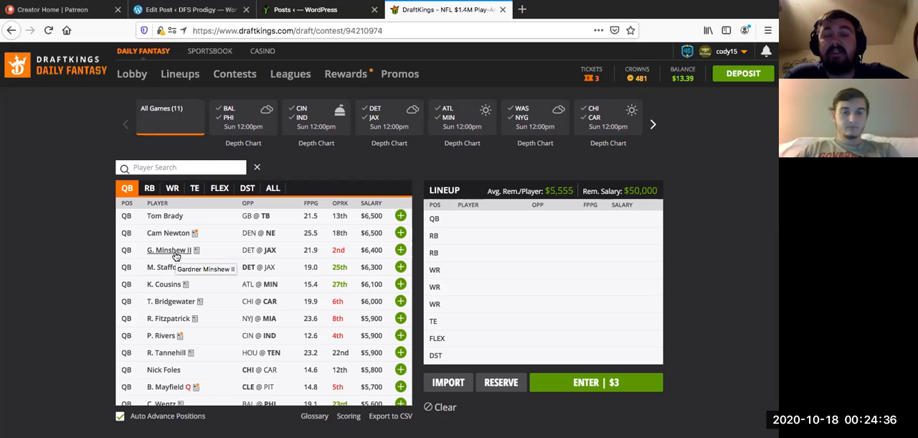
mouse_move(185, 269)
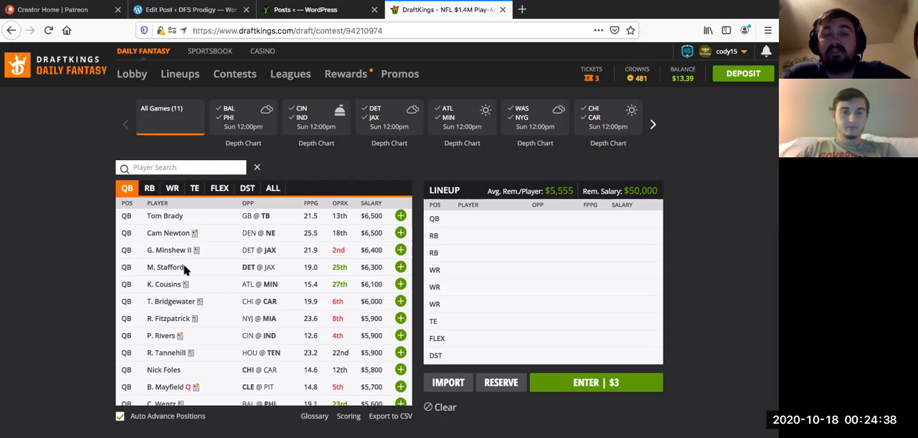
mouse_move(178, 270)
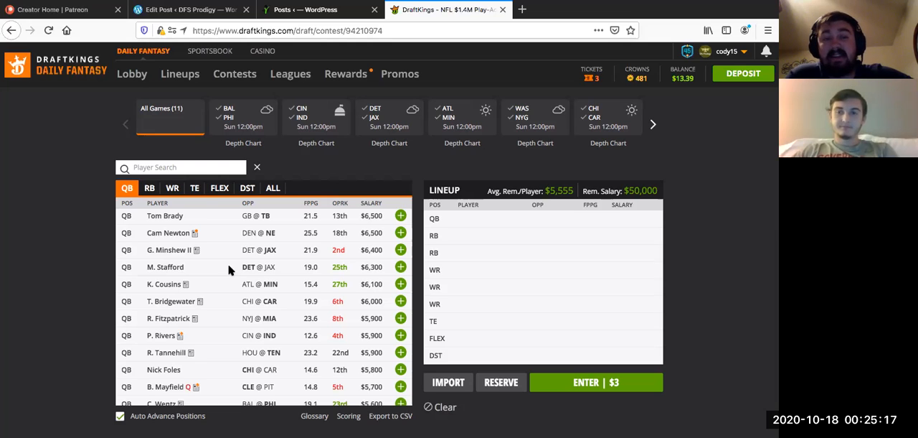
mouse_move(185, 235)
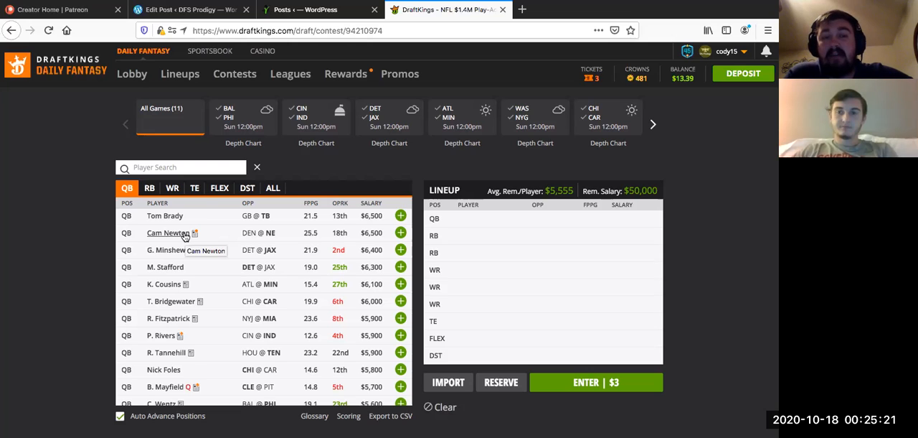
mouse_move(246, 249)
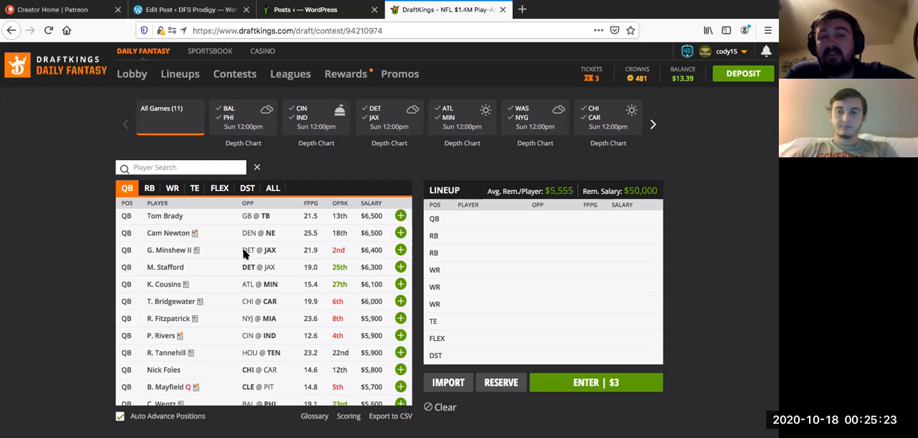
mouse_move(213, 233)
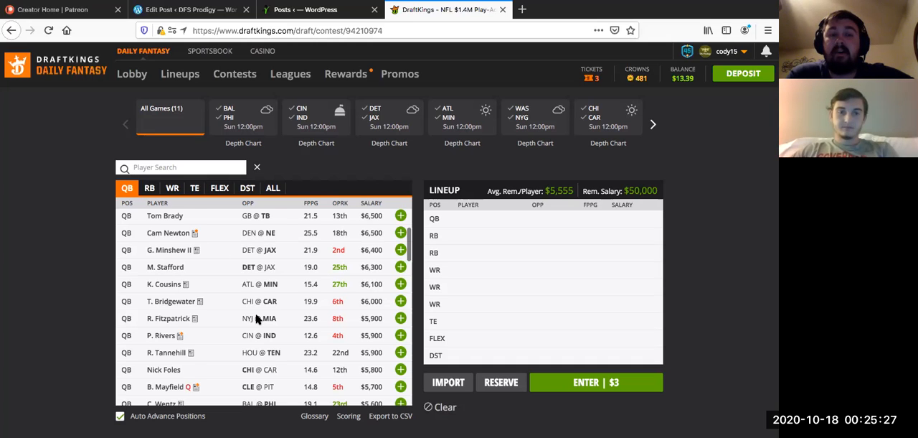
scroll("down", 3)
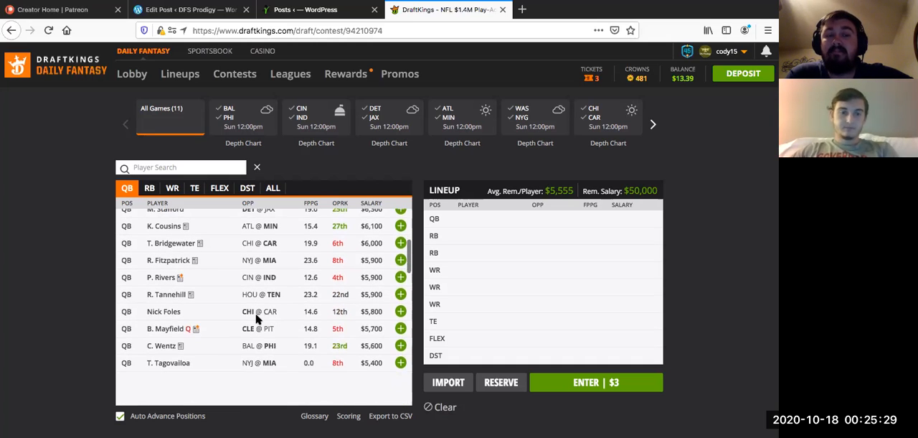
scroll("down", 3)
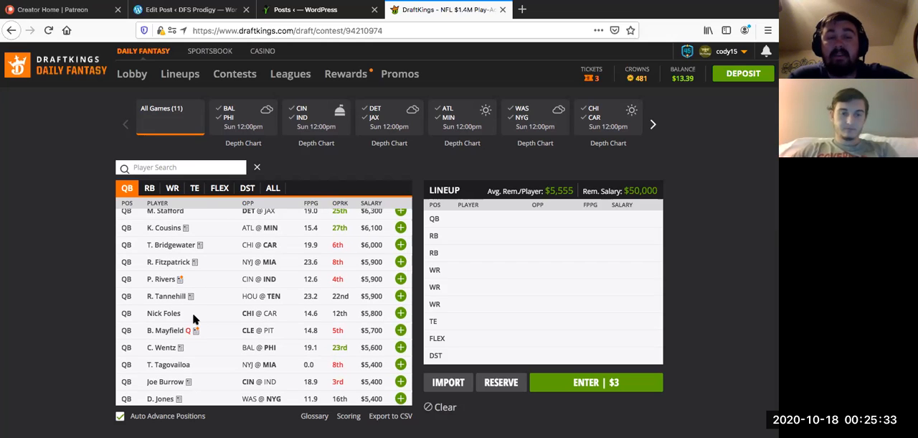
mouse_move(224, 313)
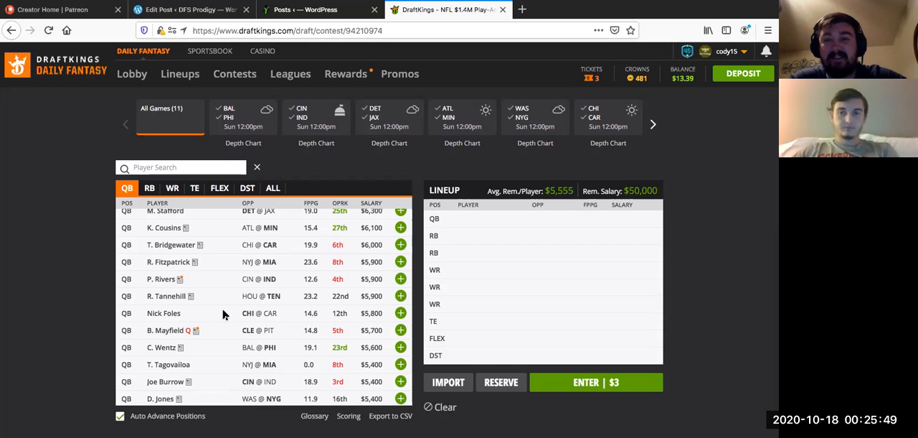
mouse_move(161, 312)
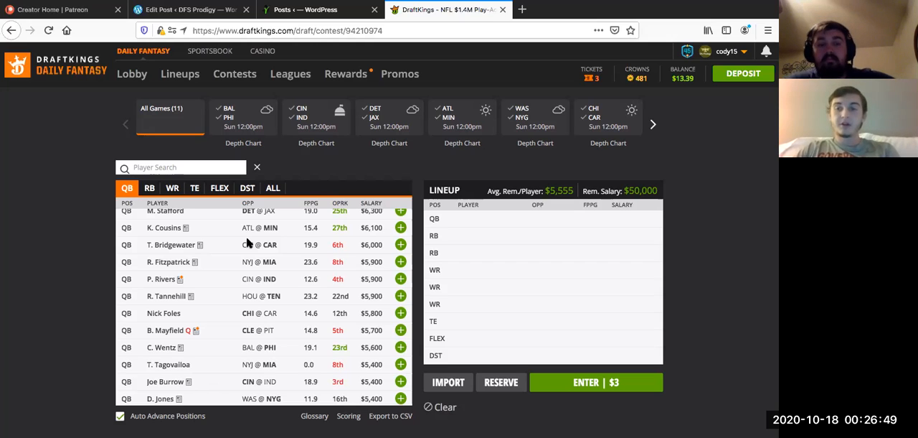
Step: Scroll the quarterbacks down to the $5,000 options, then switch to the wide receiver pool
scroll("down", 3)
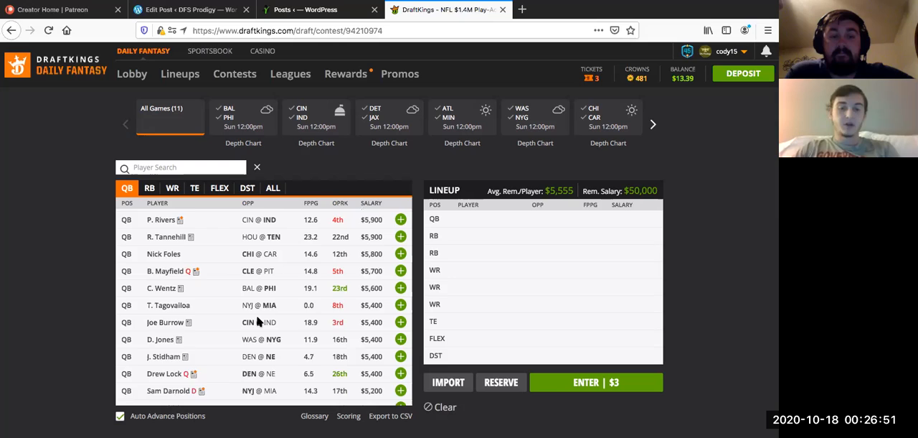
scroll("down", 3)
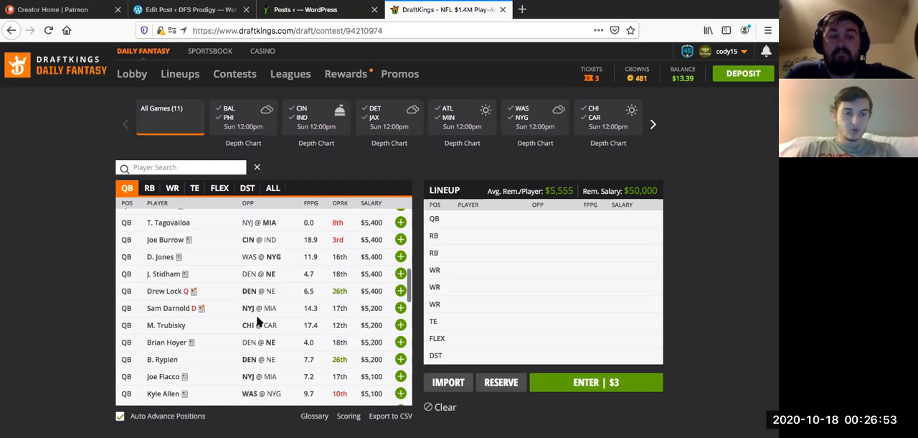
scroll("down", 3)
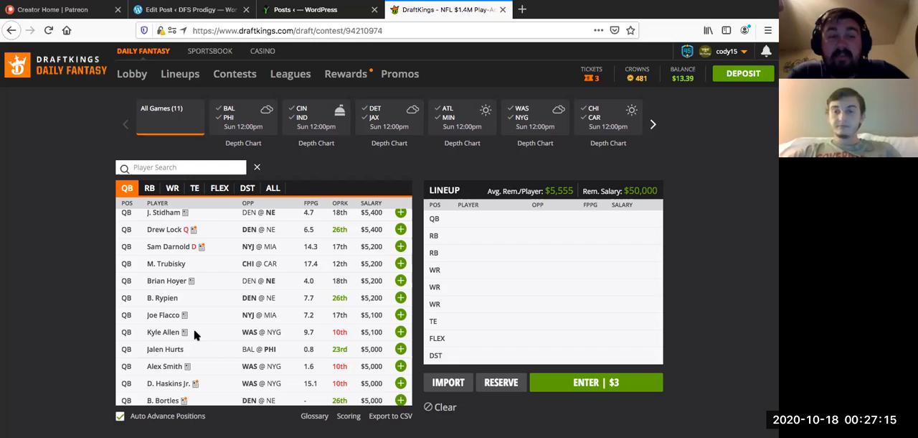
mouse_move(216, 337)
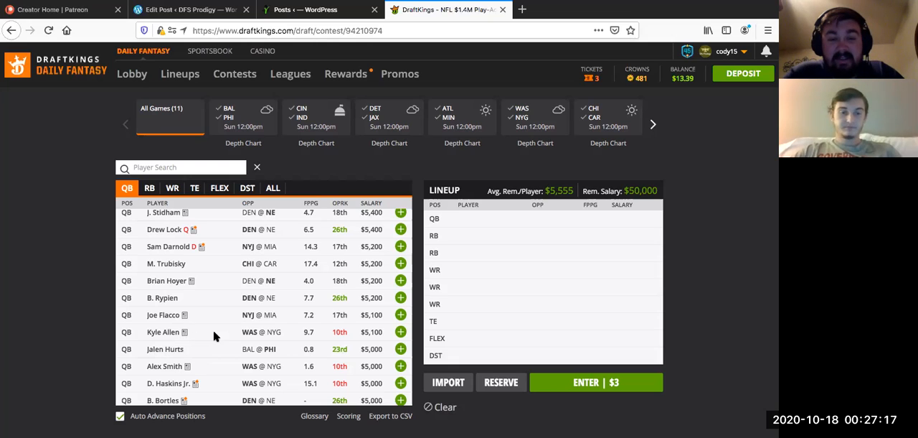
mouse_move(269, 354)
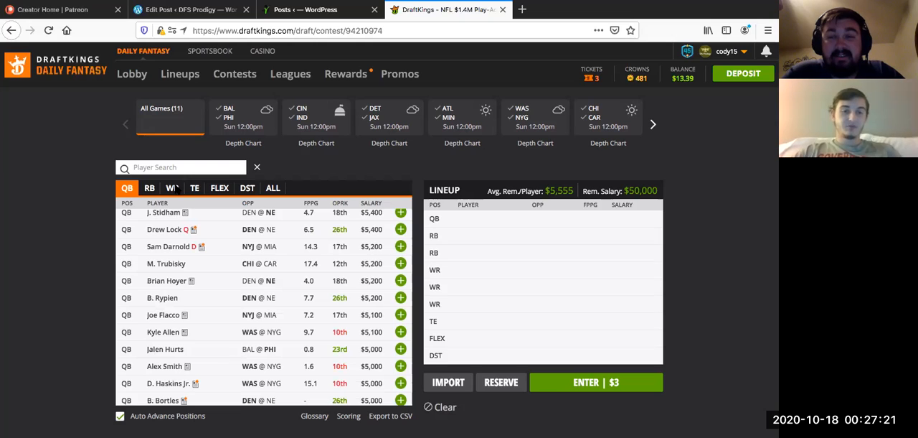
mouse_move(172, 188)
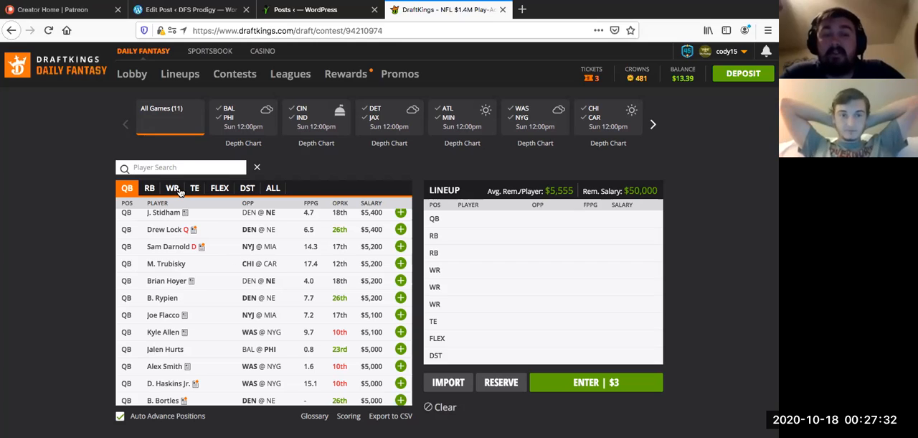
mouse_move(239, 268)
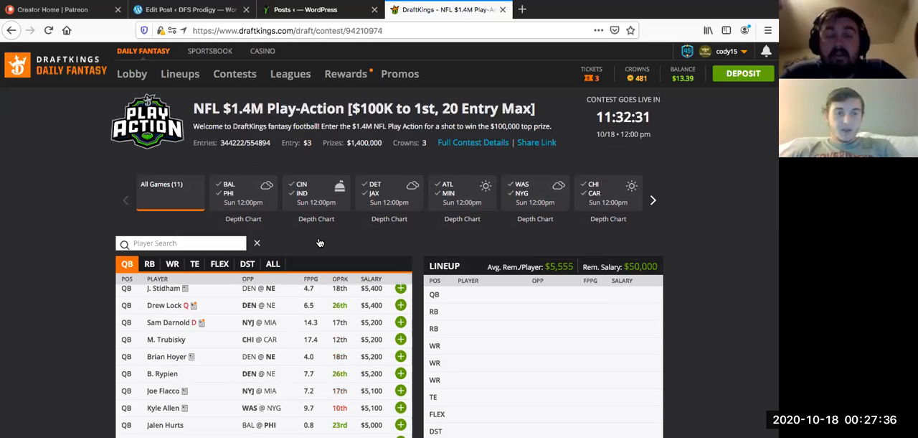
scroll("down", 3)
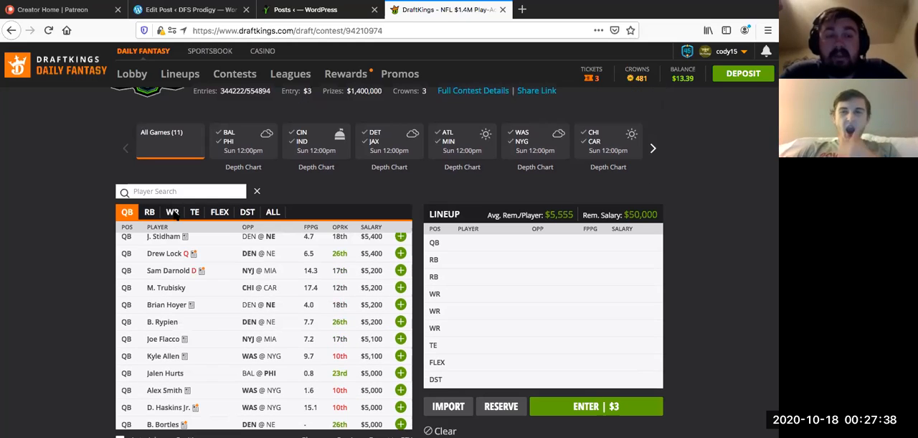
left_click(172, 212)
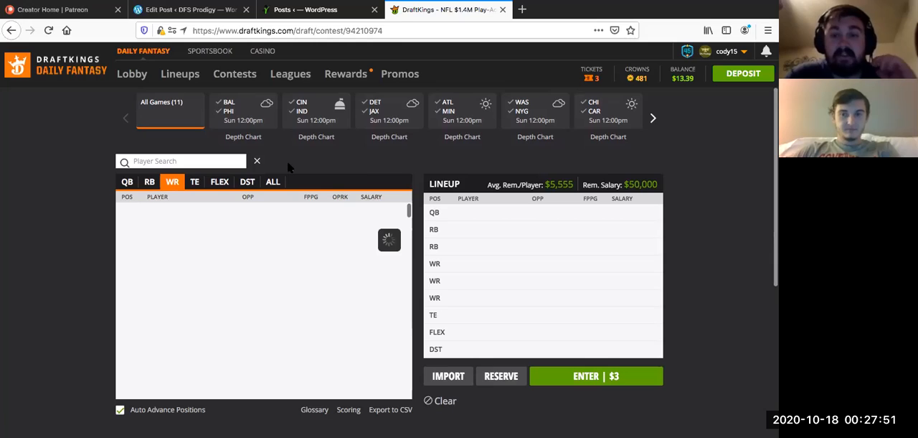
mouse_move(339, 233)
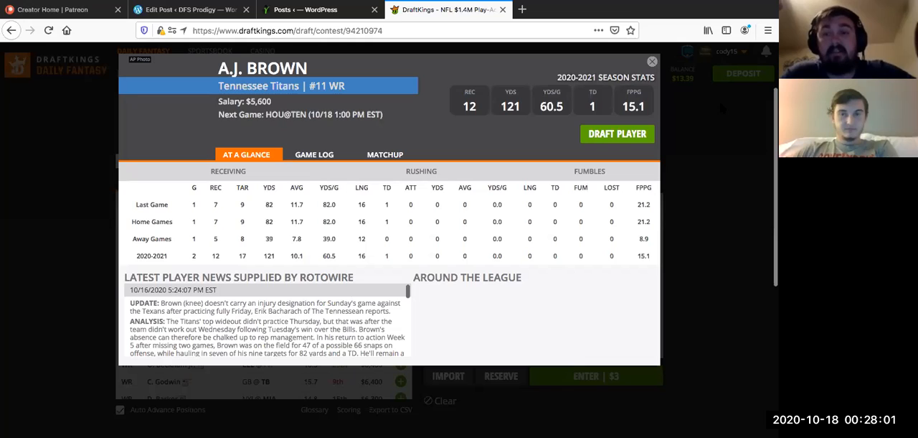
mouse_move(652, 61)
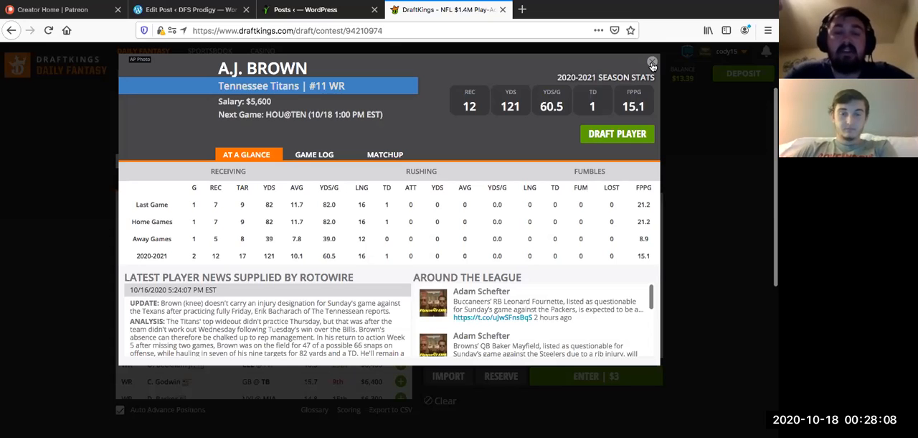
mouse_move(320, 277)
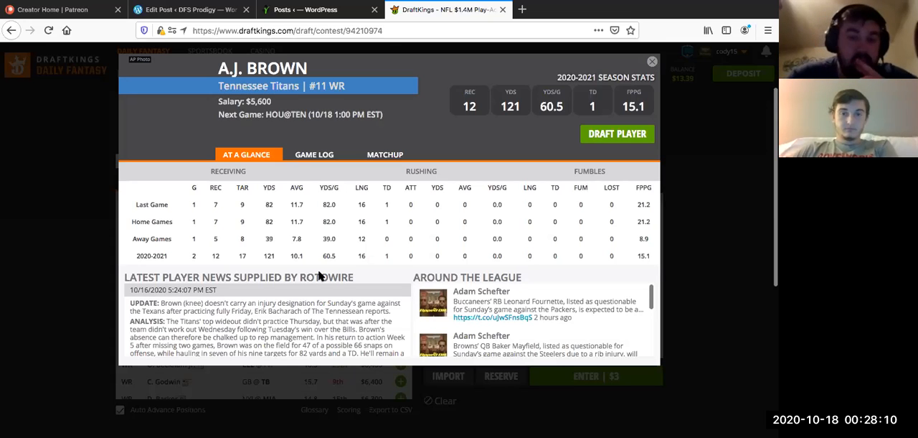
left_click(652, 61)
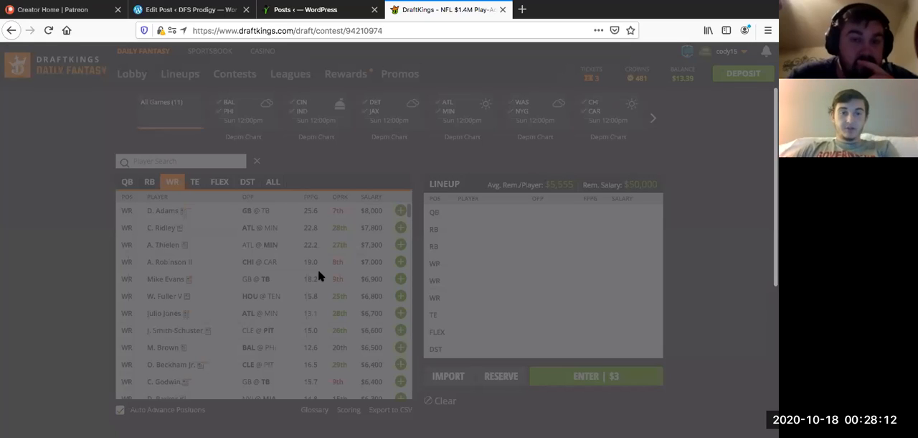
mouse_move(352, 227)
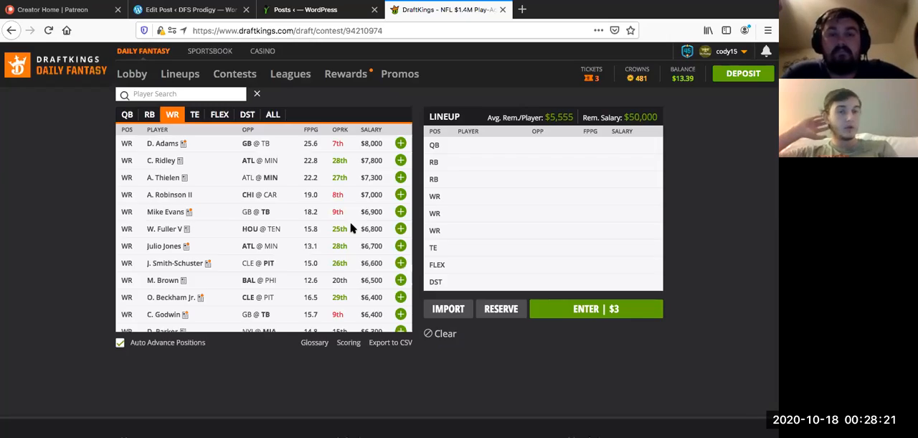
scroll("down", 3)
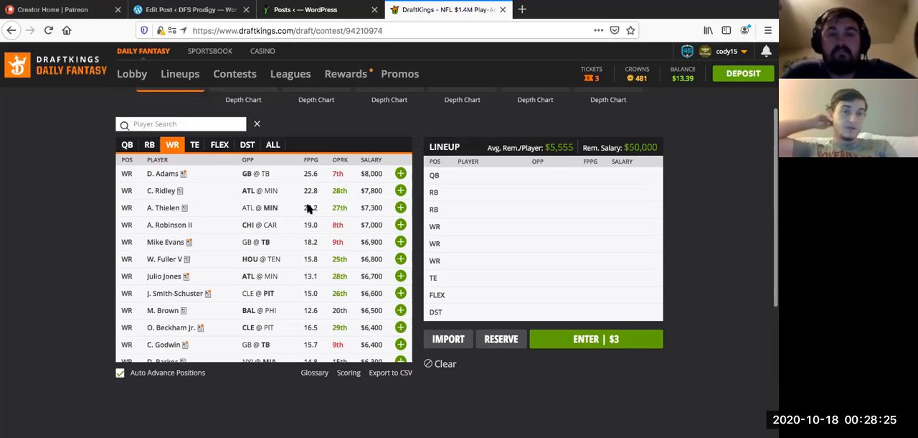
scroll("down", 3)
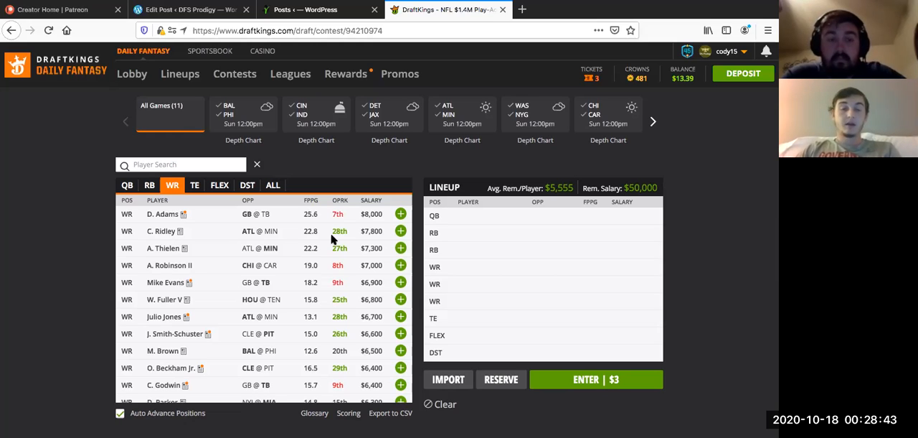
scroll("down", 3)
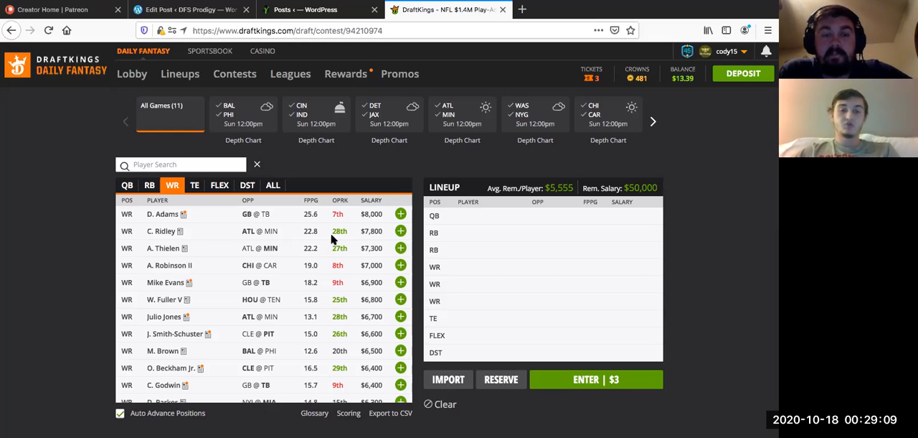
scroll("down", 3)
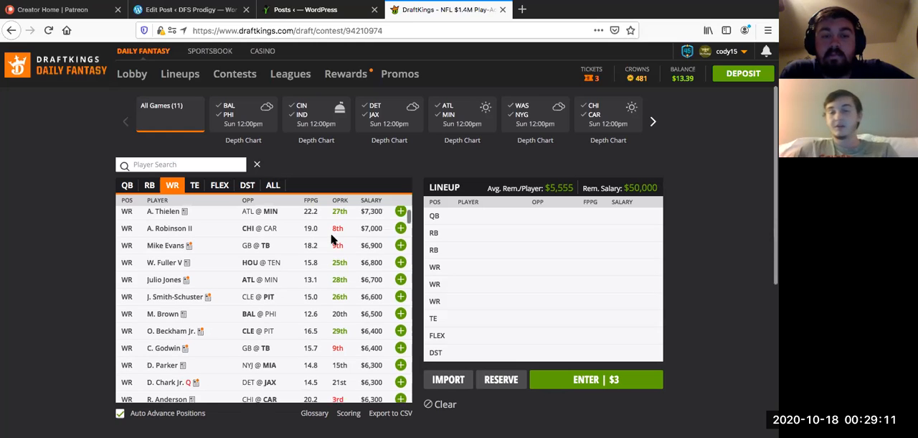
scroll("down", 3)
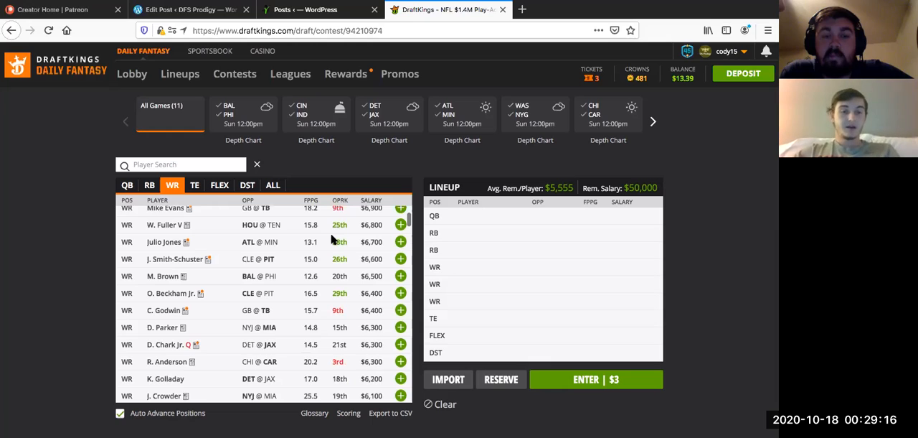
scroll("down", 3)
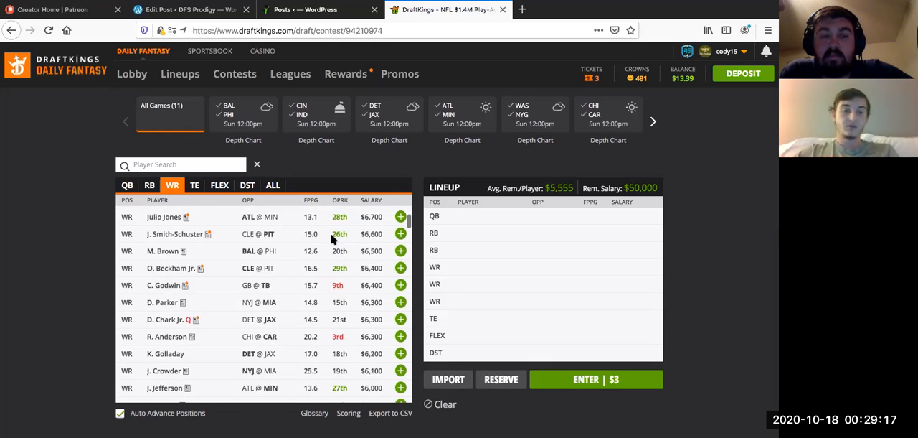
scroll("down", 3)
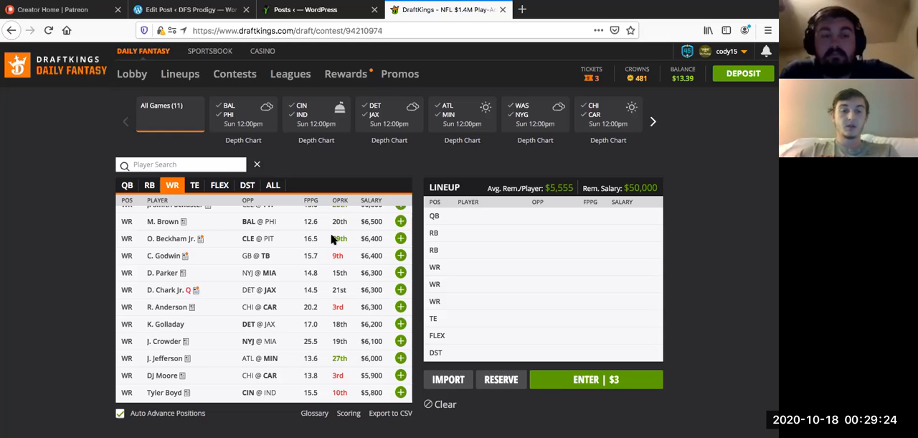
scroll("down", 3)
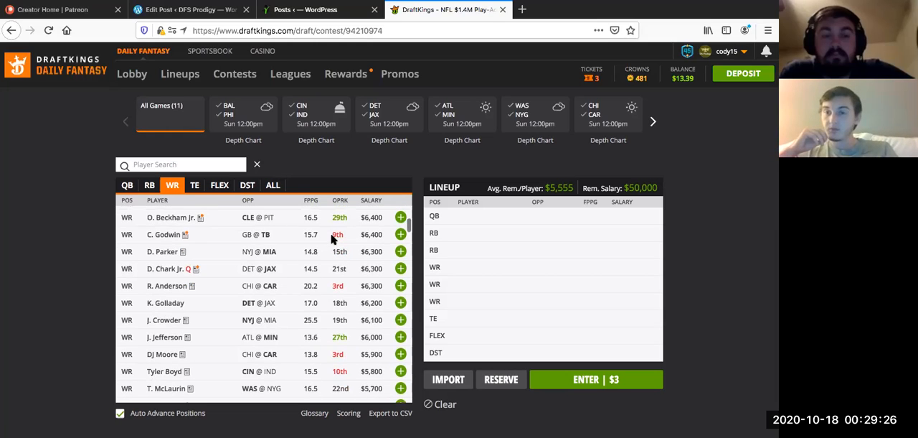
scroll("down", 3)
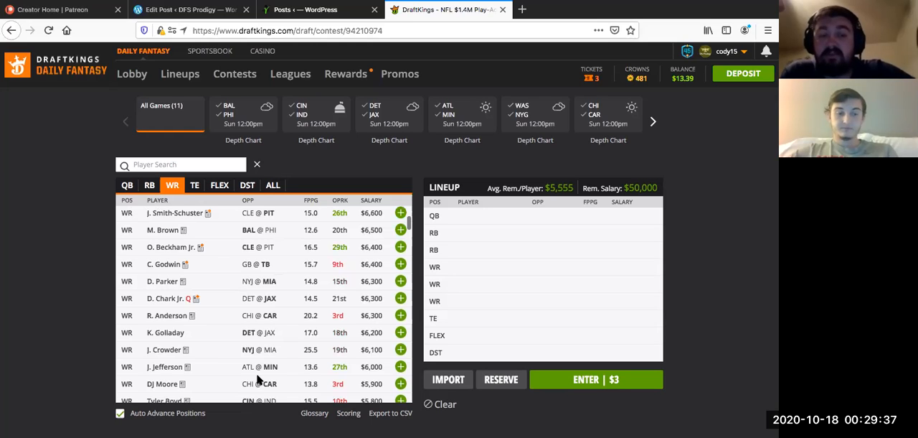
scroll("down", 3)
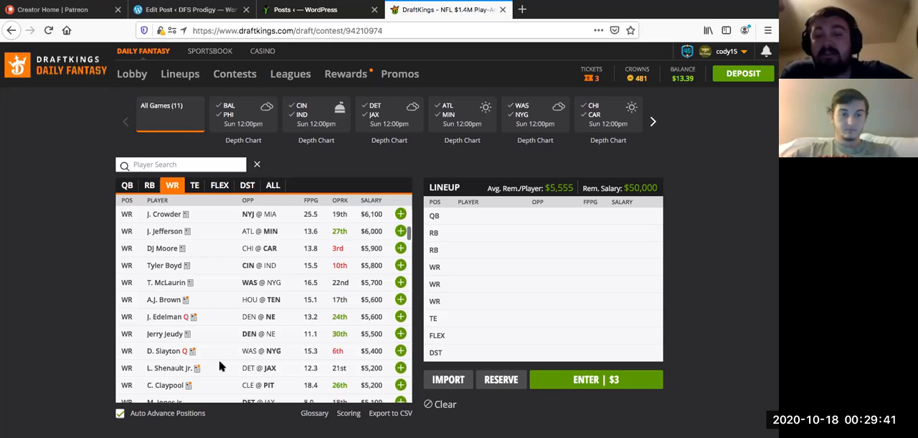
mouse_move(191, 371)
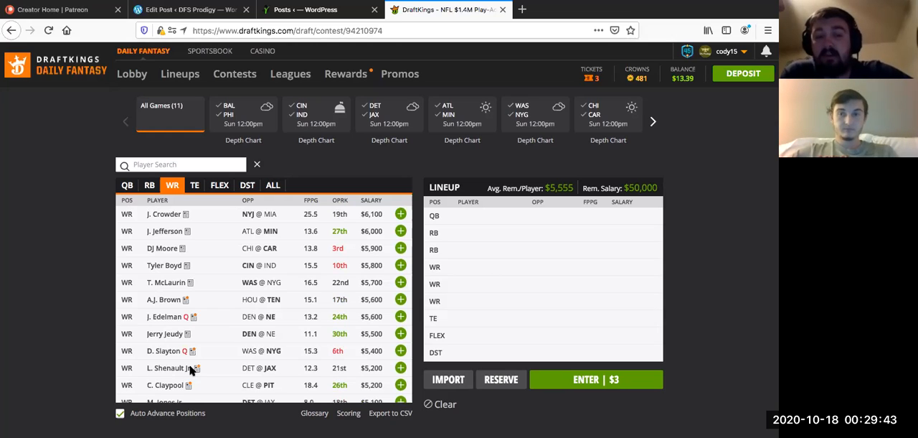
mouse_move(218, 270)
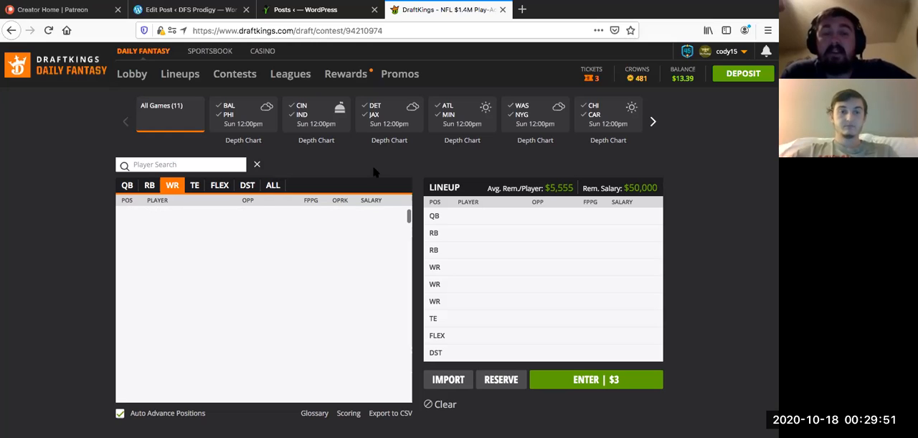
mouse_move(344, 333)
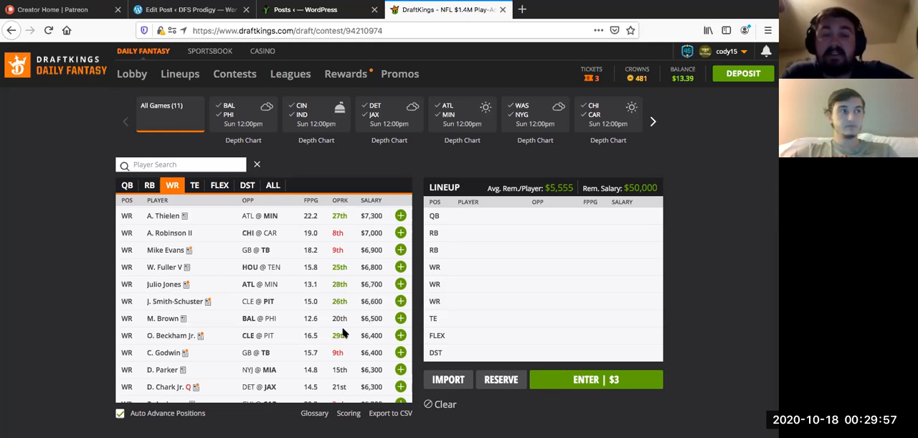
scroll("down", 3)
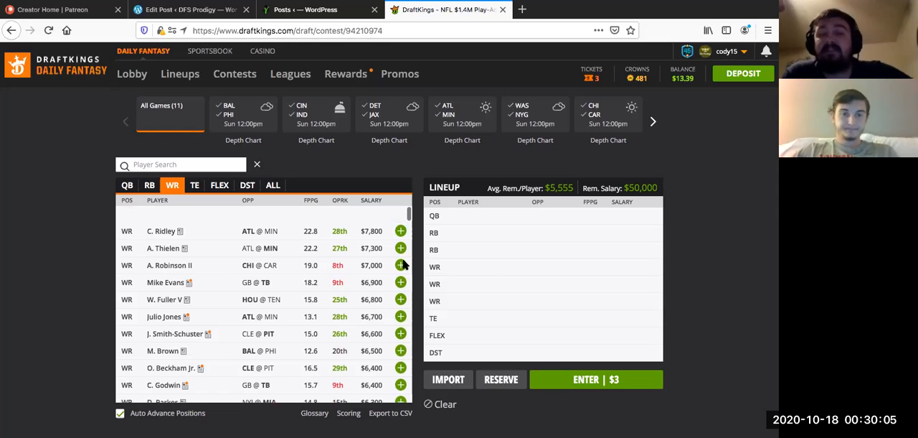
scroll("up", 3)
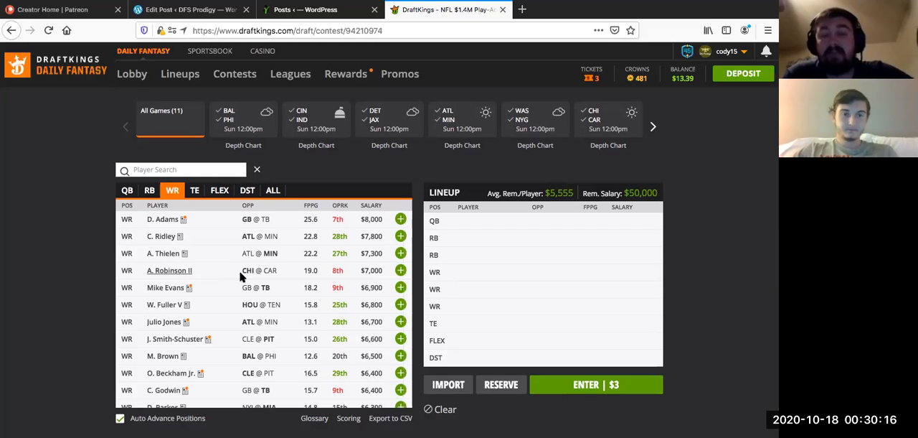
mouse_move(238, 276)
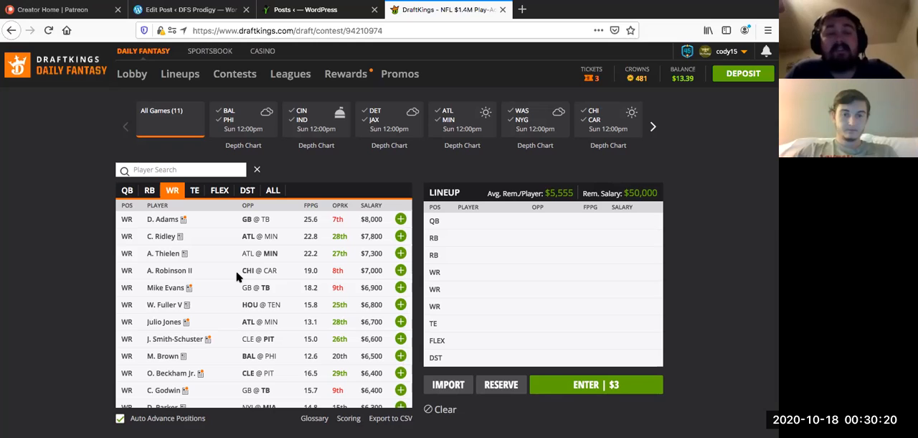
scroll("down", 3)
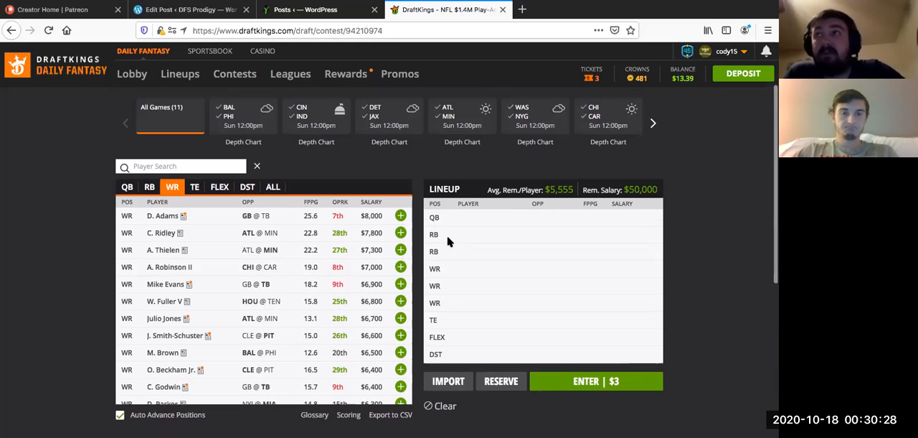
mouse_move(276, 326)
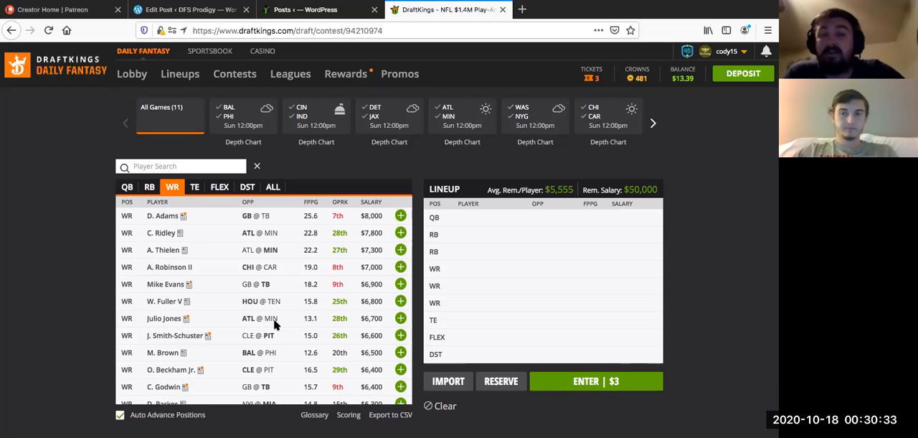
scroll("down", 3)
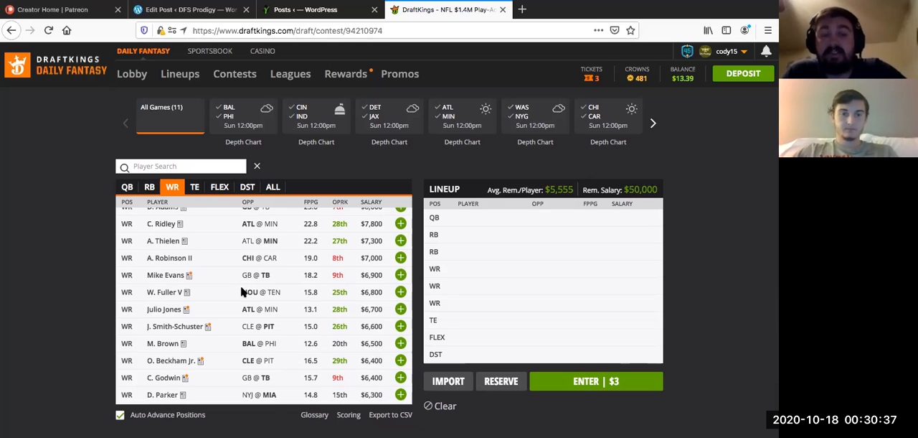
scroll("down", 3)
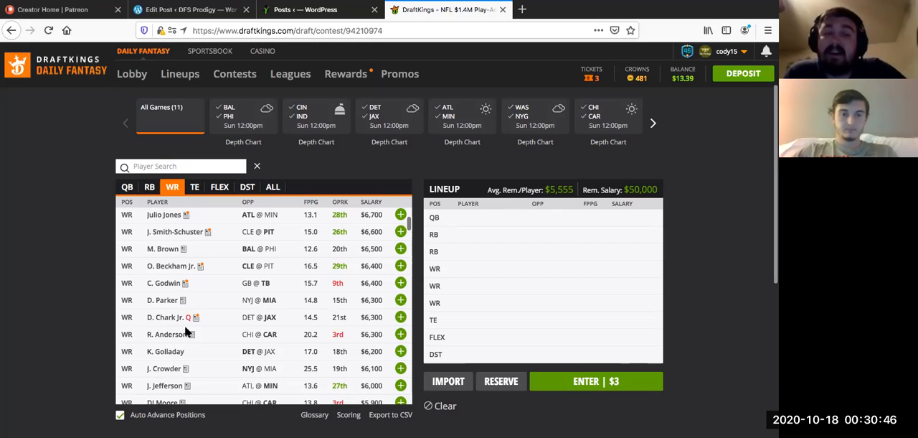
scroll("down", 3)
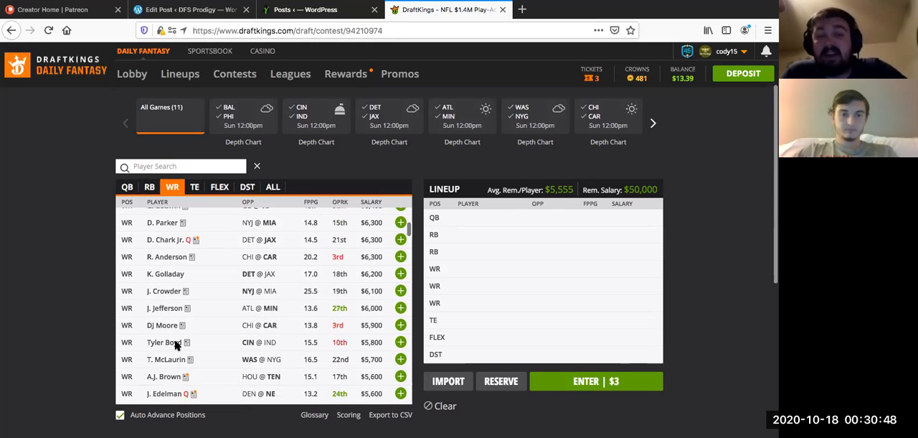
scroll("down", 3)
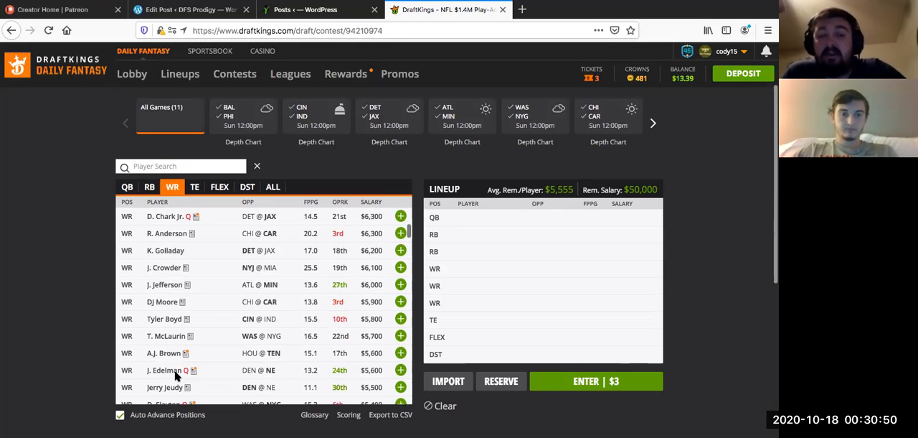
scroll("down", 3)
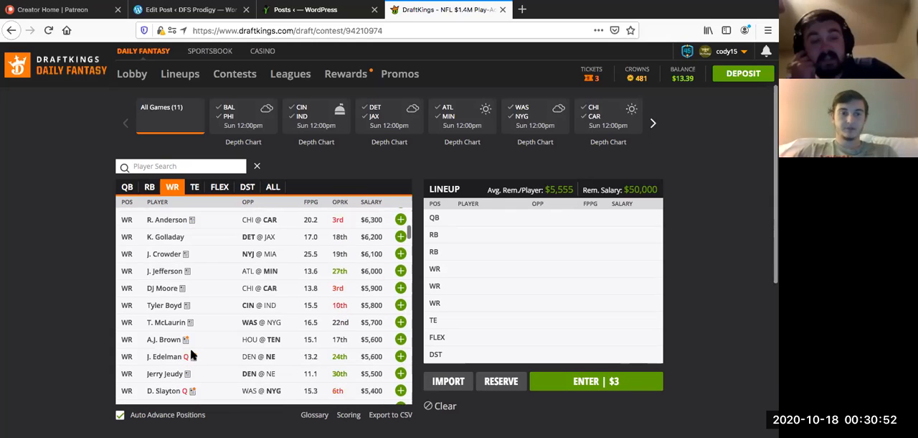
scroll("down", 3)
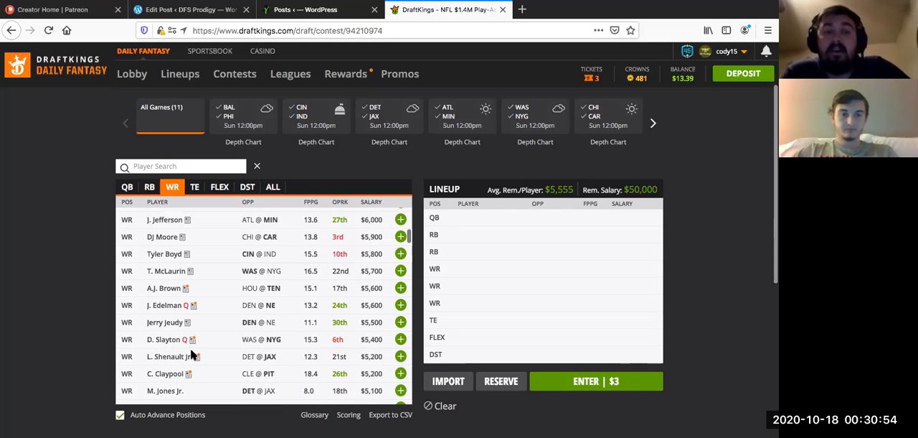
mouse_move(230, 327)
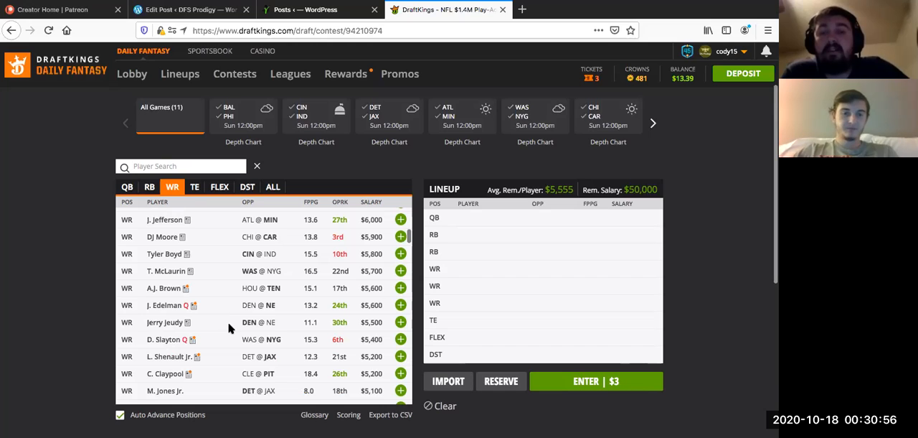
scroll("down", 3)
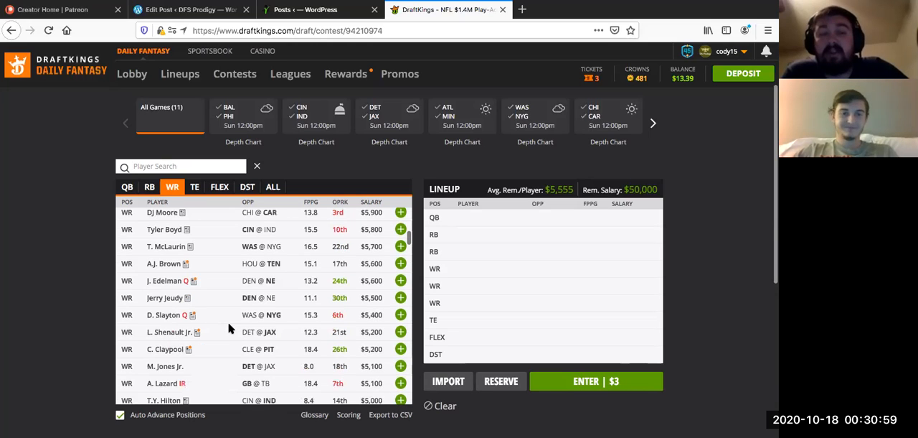
scroll("down", 3)
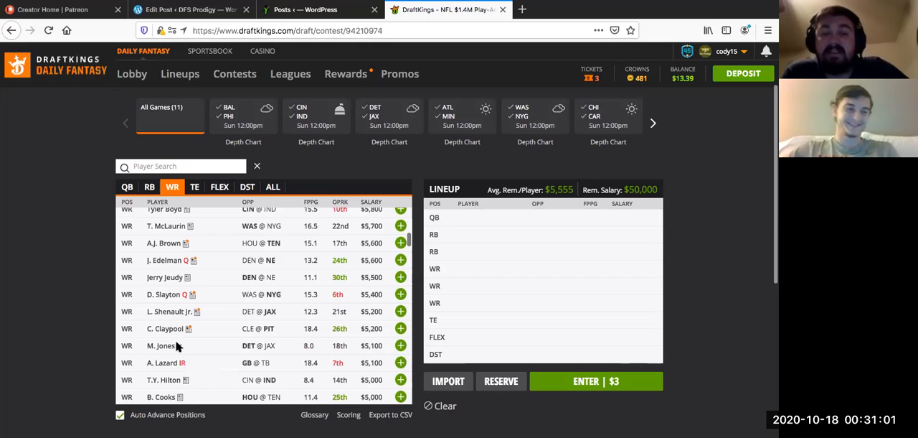
scroll("down", 3)
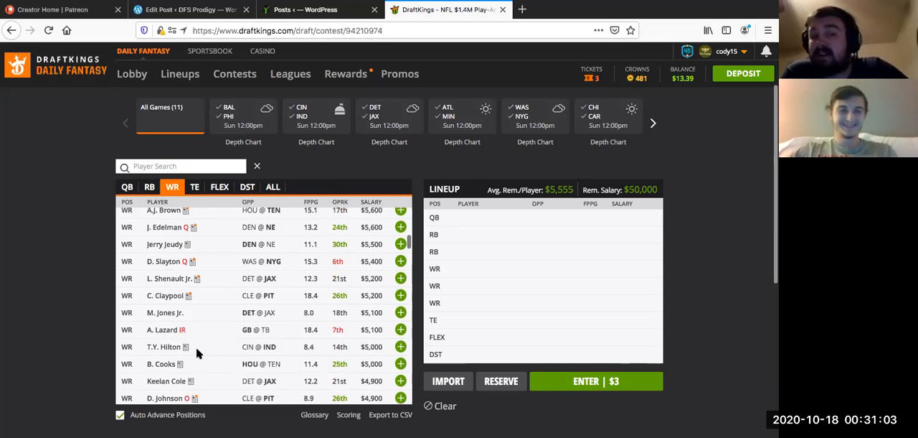
scroll("down", 3)
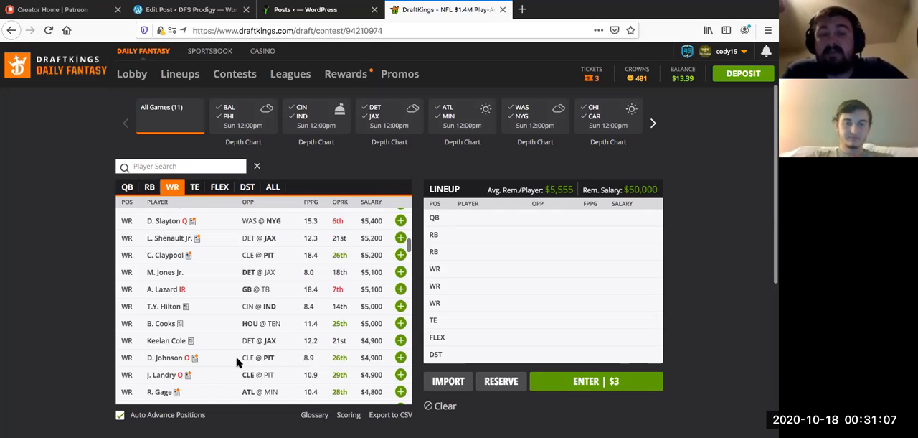
scroll("down", 3)
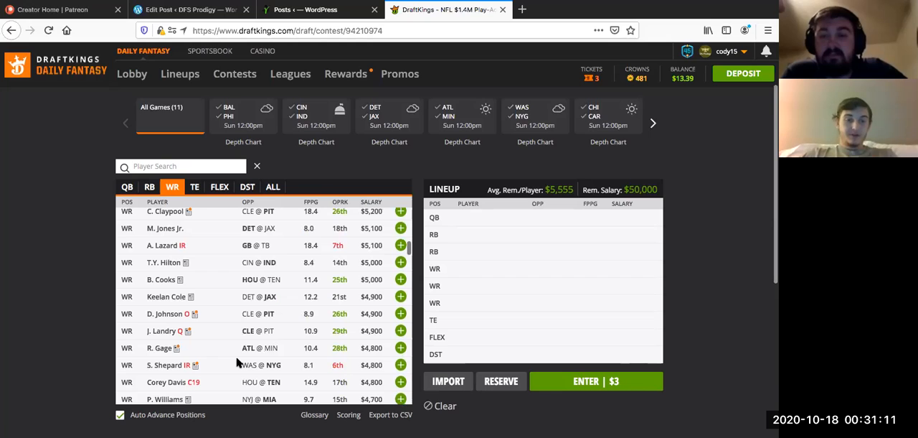
scroll("down", 3)
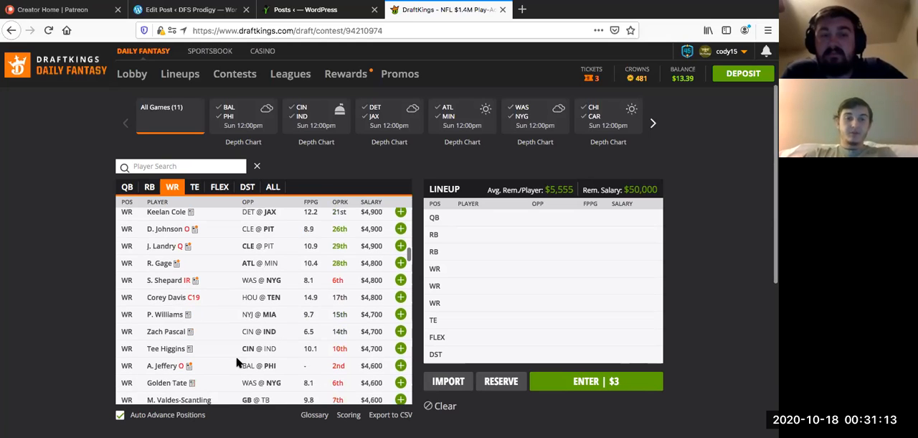
scroll("down", 3)
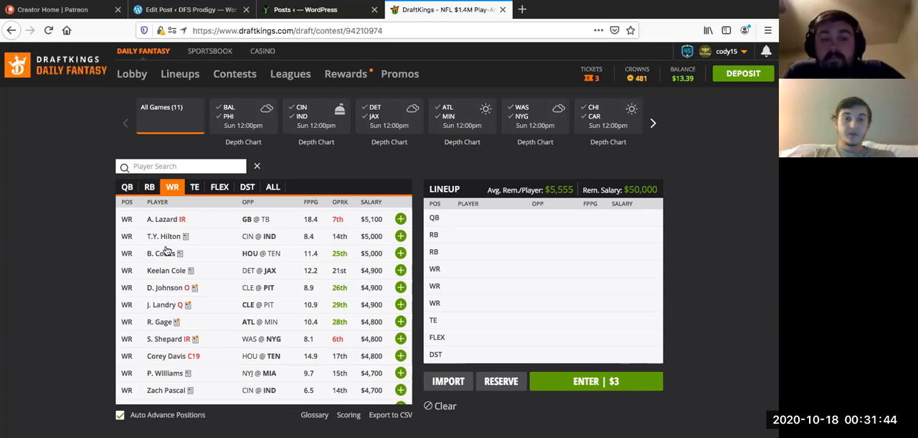
mouse_move(263, 320)
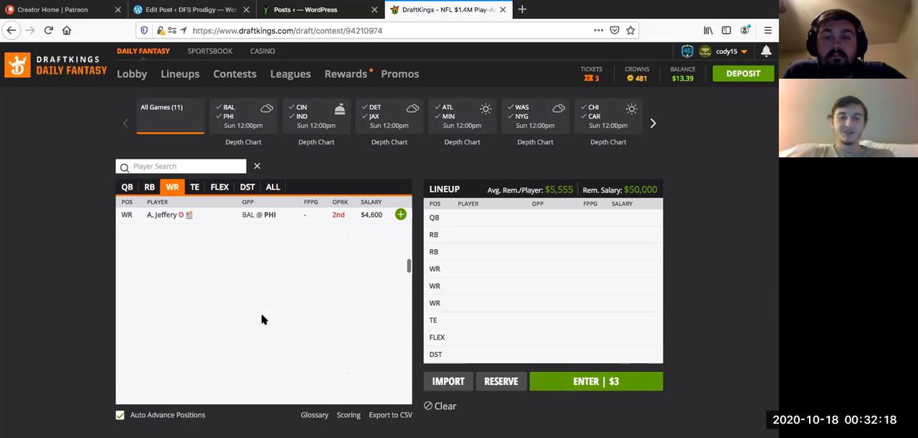
scroll("down", 3)
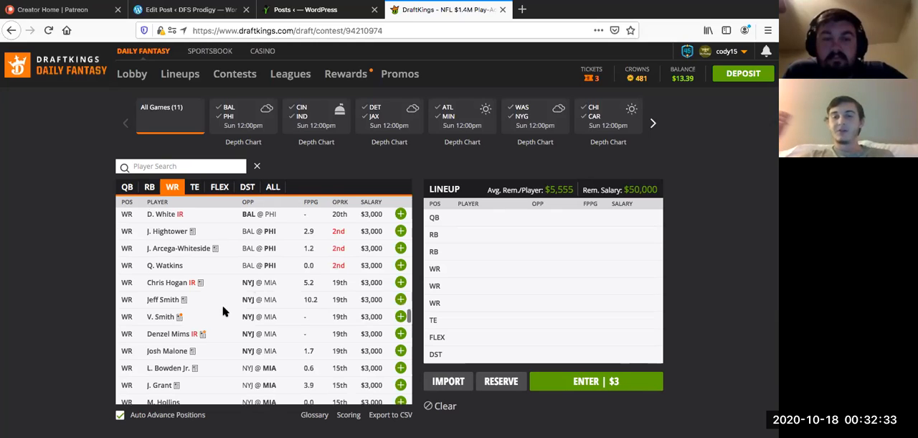
mouse_move(161, 303)
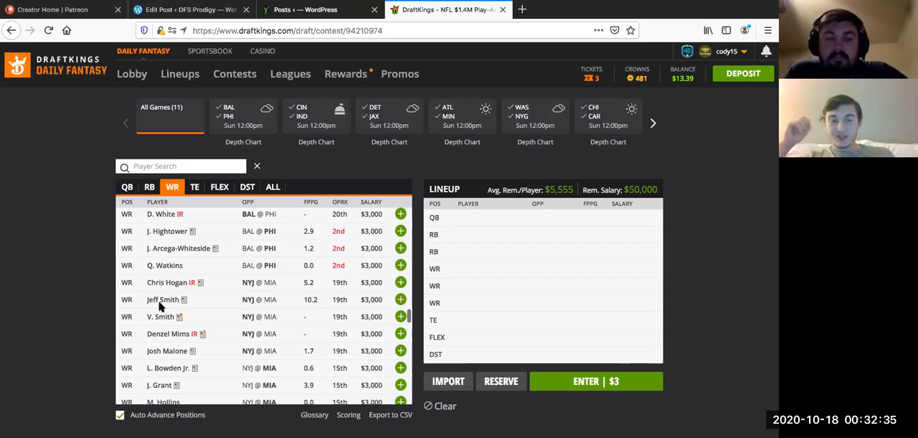
mouse_move(161, 313)
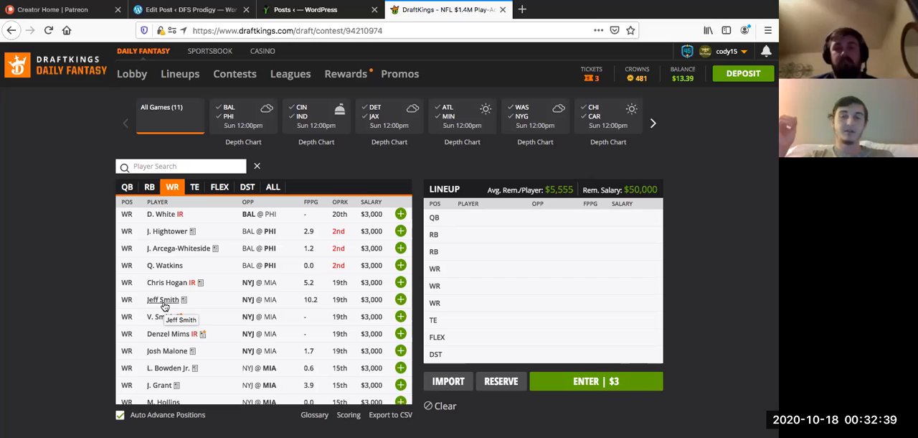
mouse_move(223, 275)
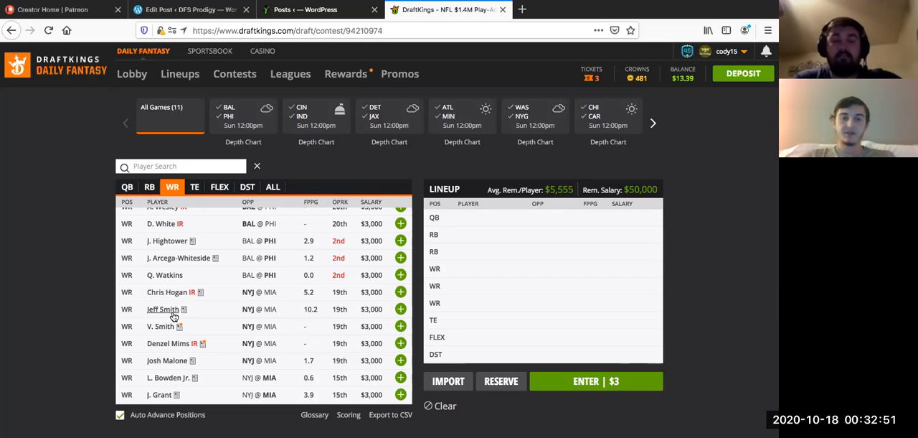
mouse_move(251, 302)
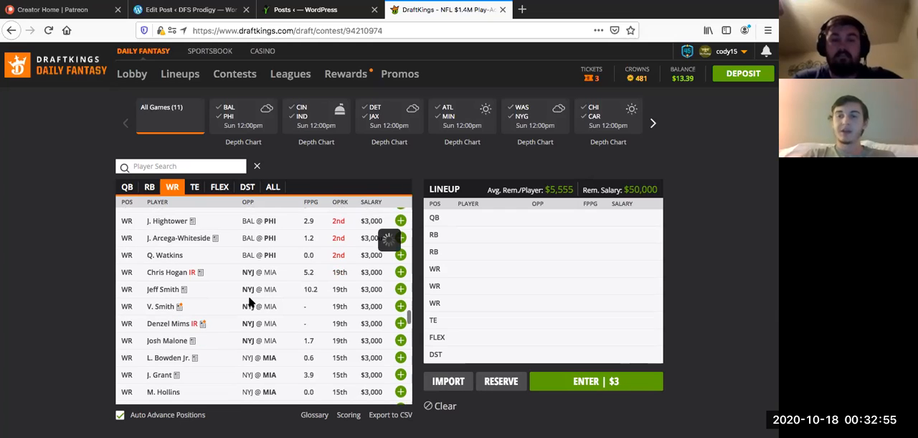
mouse_move(252, 305)
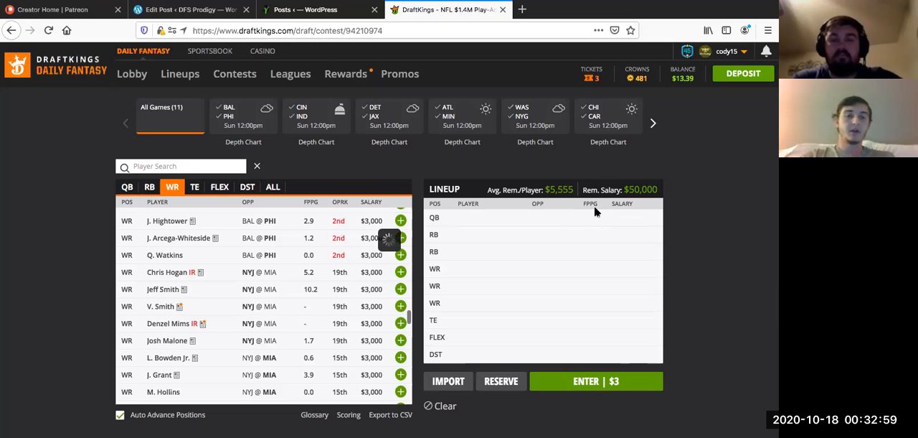
mouse_move(705, 116)
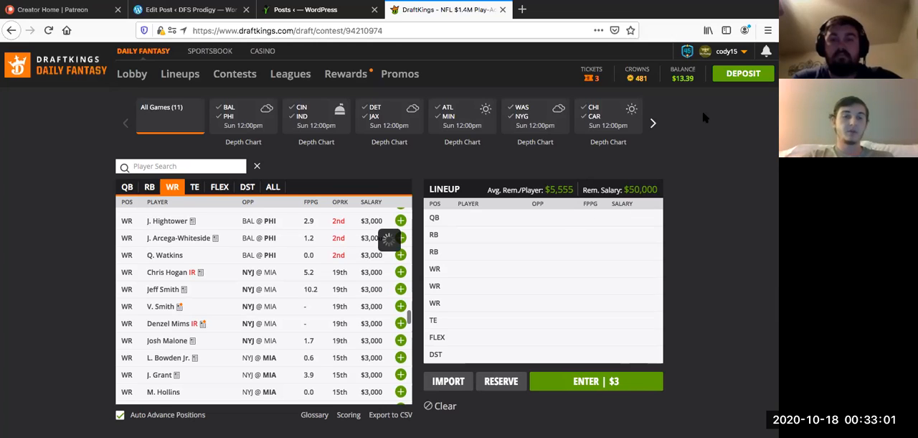
mouse_move(702, 104)
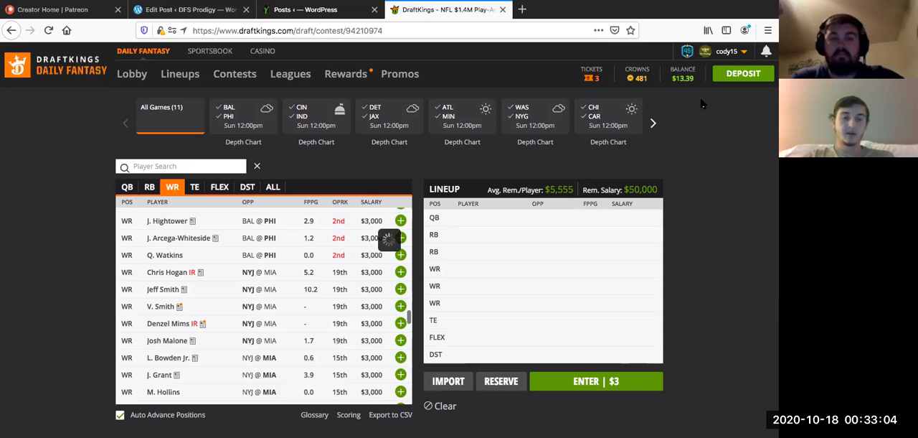
left_click(162, 289)
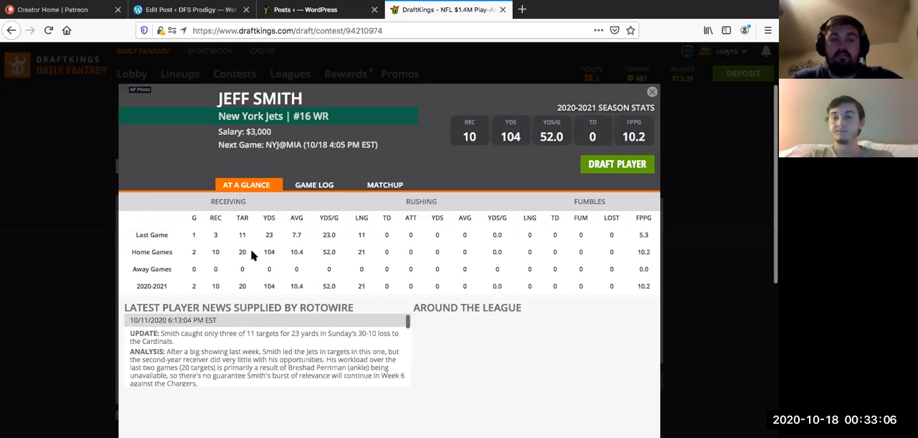
mouse_move(361, 279)
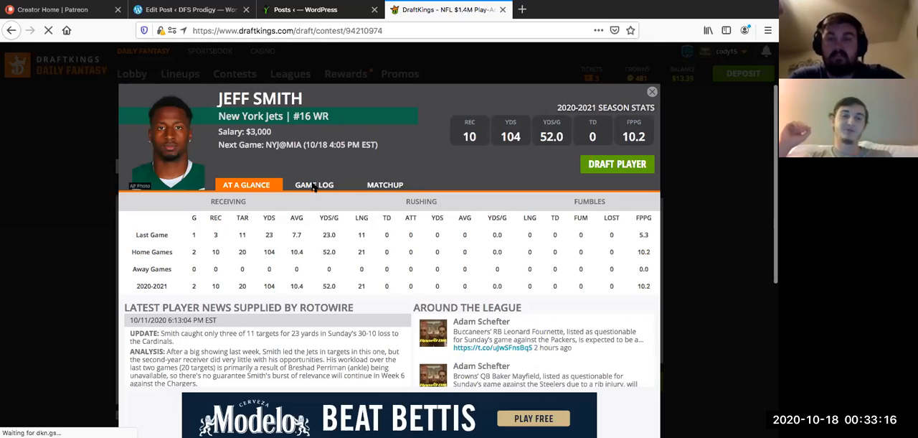
left_click(319, 184)
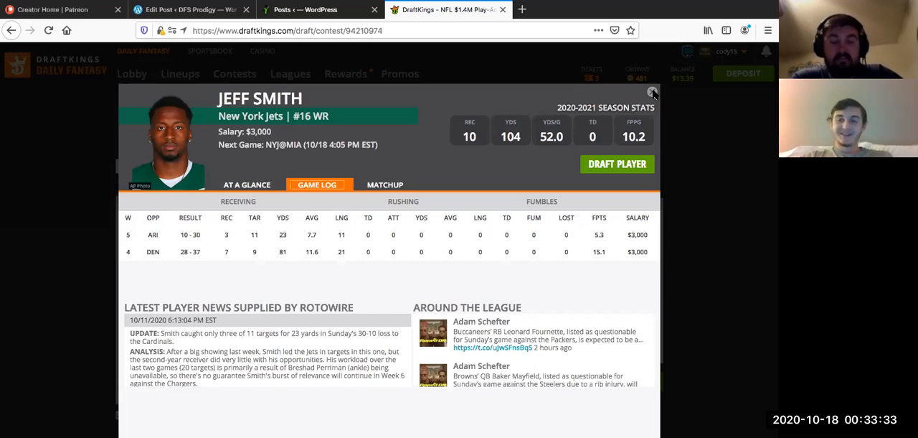
left_click(653, 93)
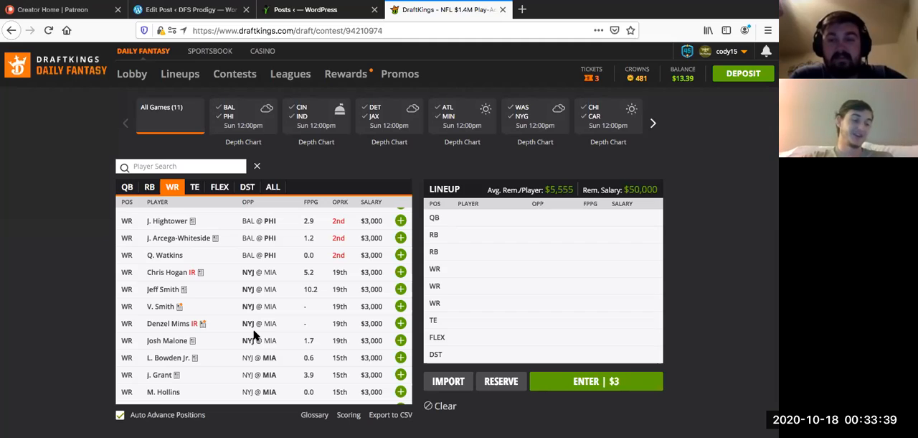
mouse_move(204, 271)
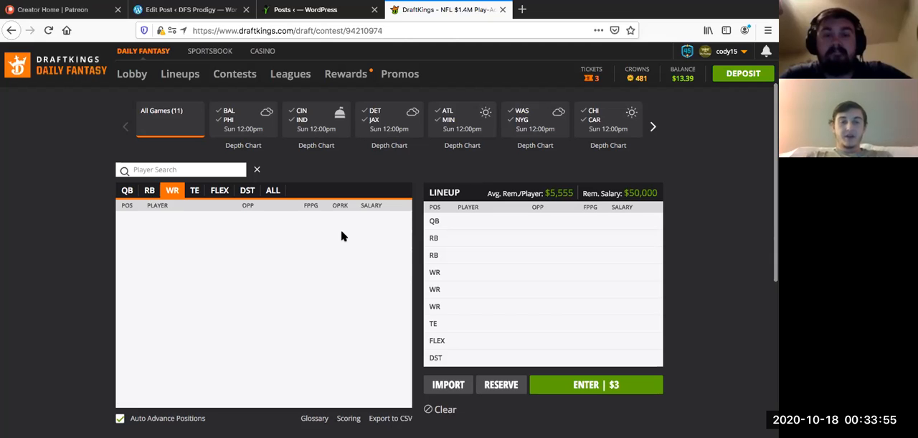
Step: Filter to running backs, led by C. McCaffrey at $8,500, and scroll the list
left_click(150, 189)
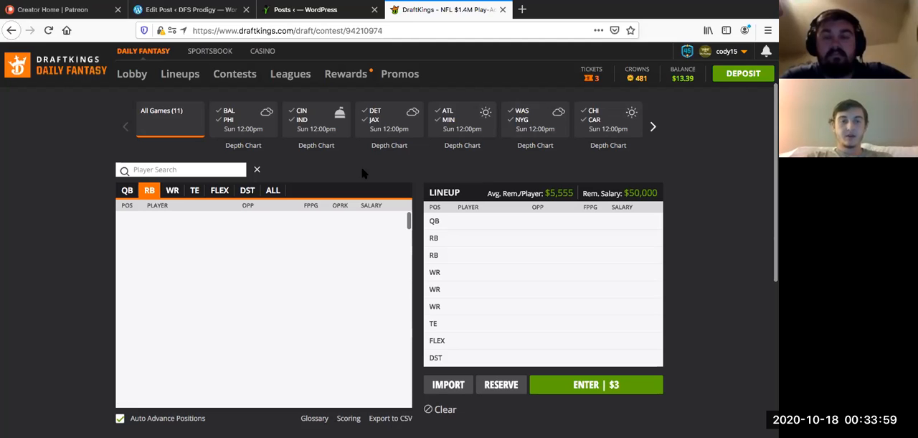
left_click(149, 190)
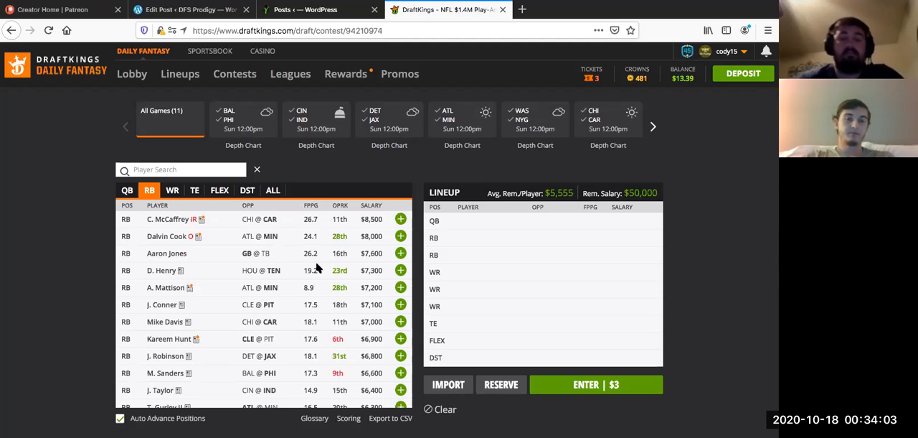
scroll("down", 3)
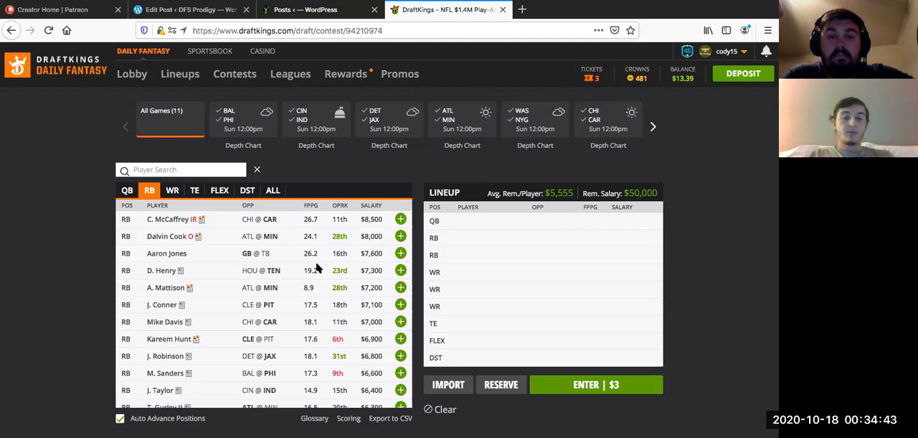
mouse_move(294, 267)
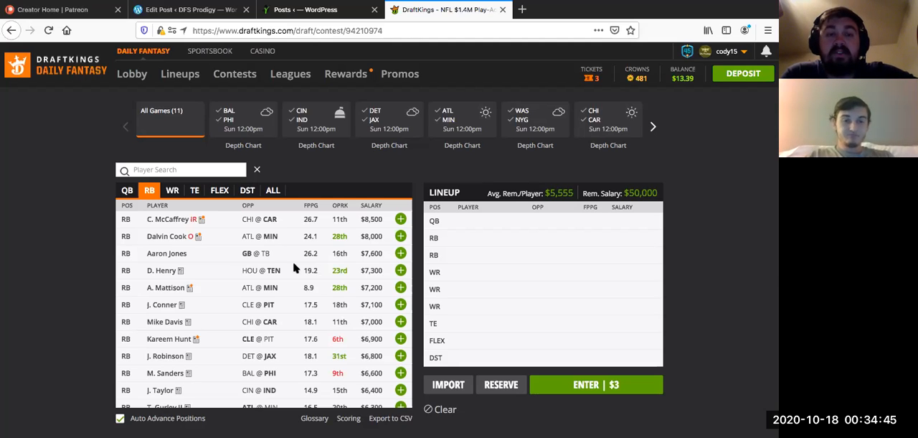
mouse_move(190, 261)
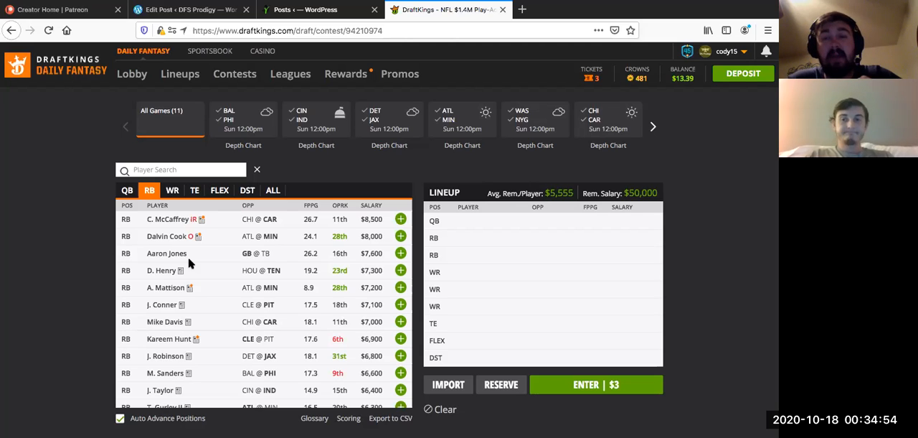
mouse_move(192, 254)
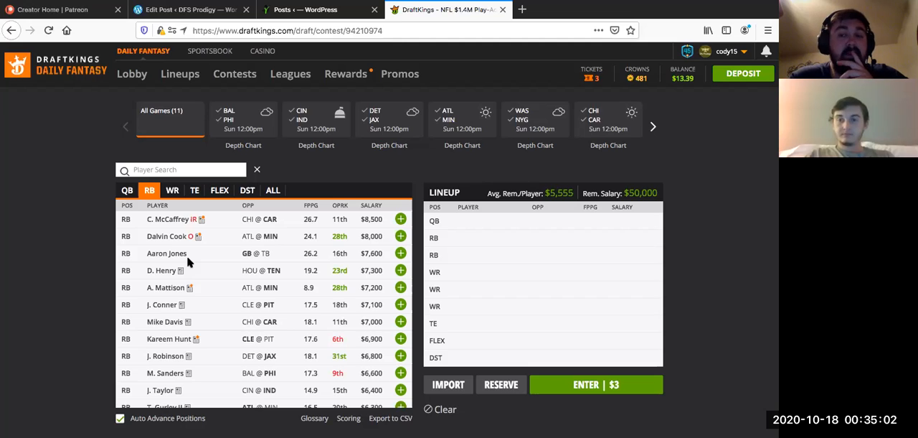
mouse_move(219, 253)
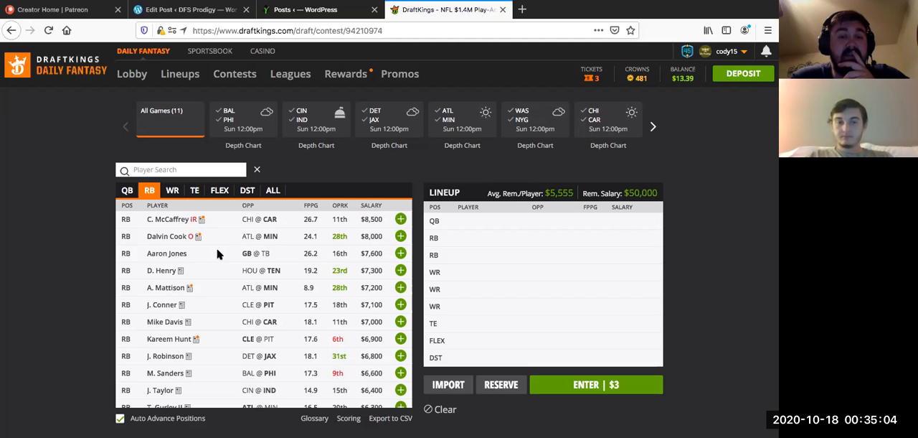
mouse_move(304, 290)
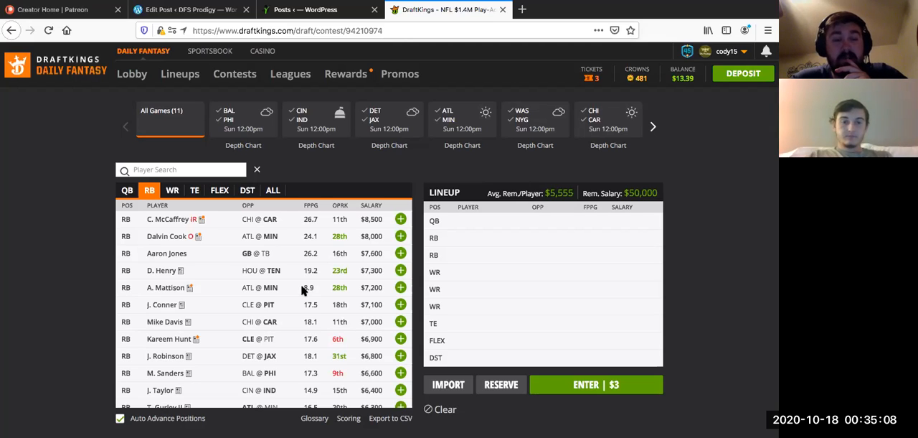
mouse_move(207, 293)
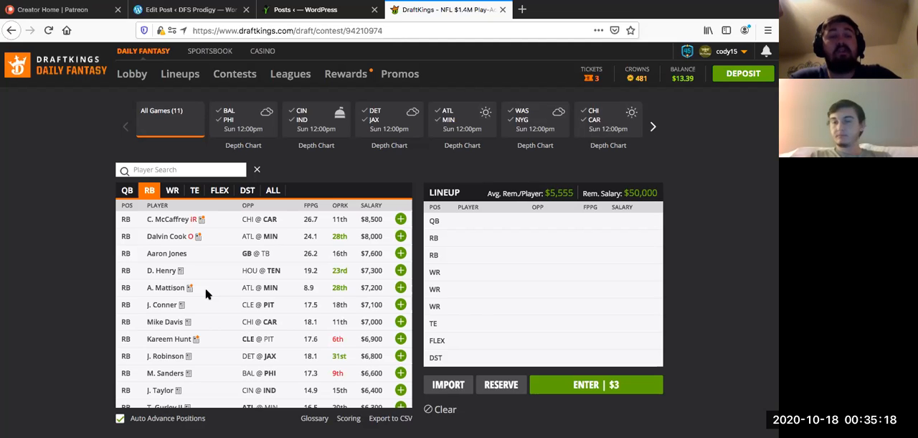
mouse_move(199, 271)
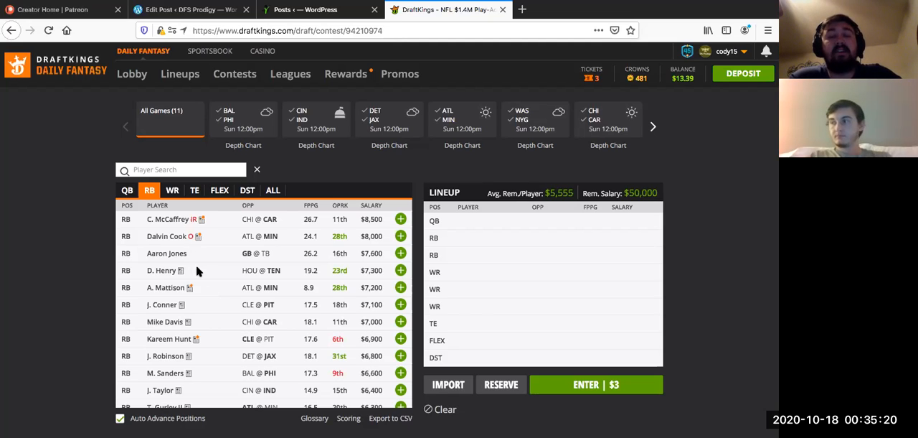
mouse_move(168, 219)
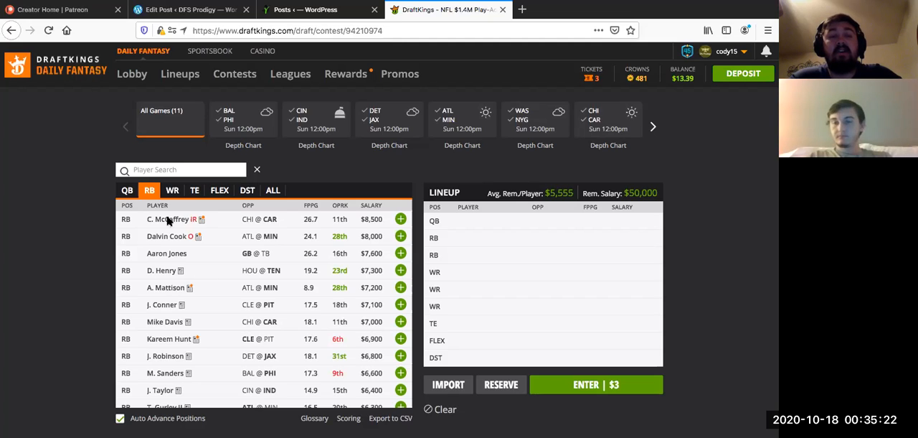
mouse_move(190, 339)
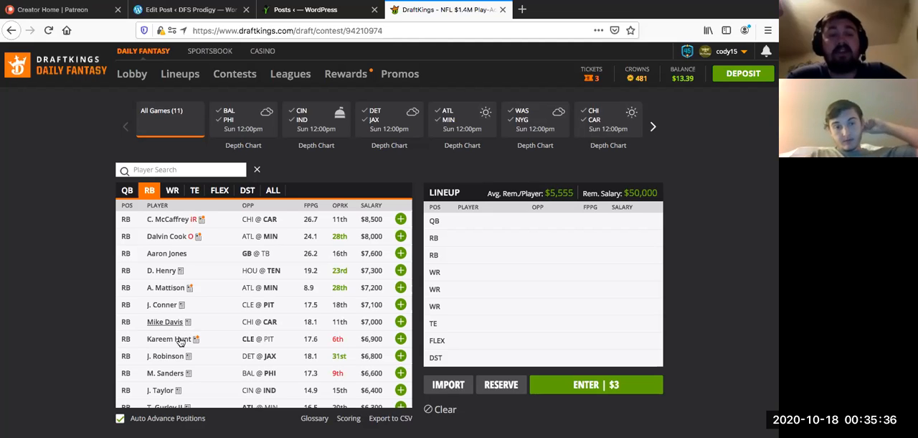
mouse_move(179, 340)
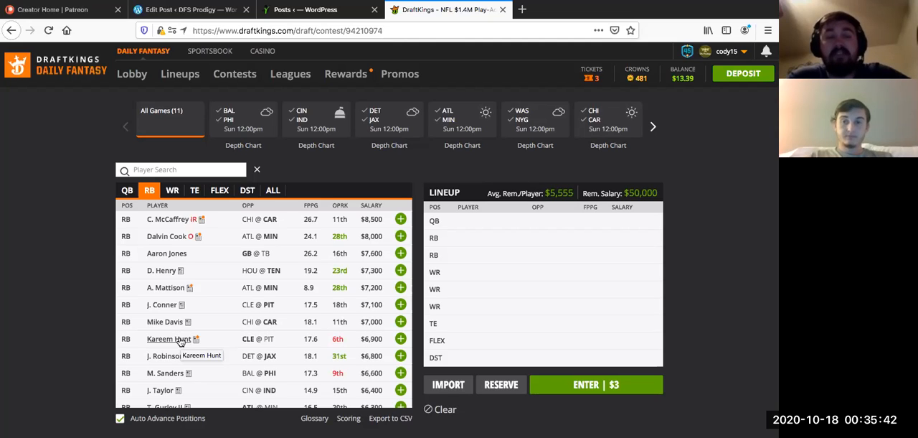
mouse_move(171, 329)
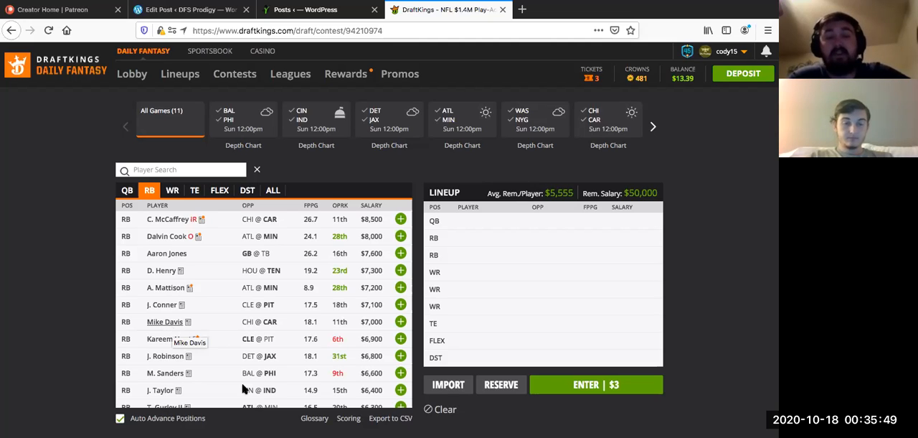
mouse_move(228, 287)
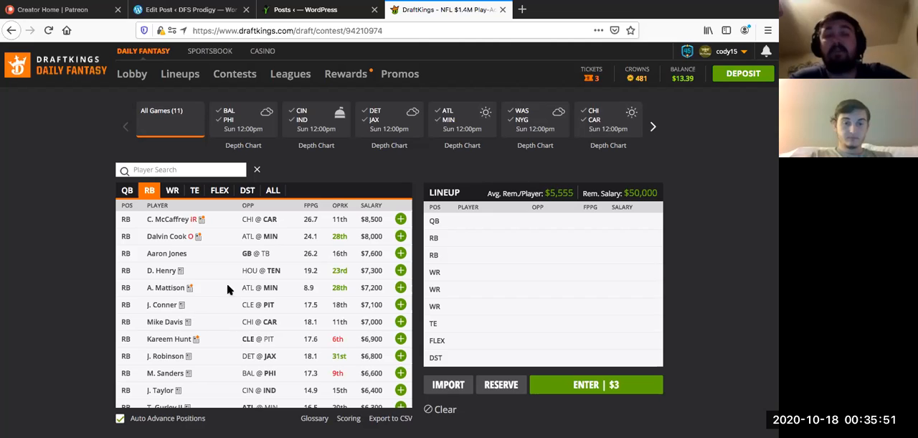
mouse_move(385, 253)
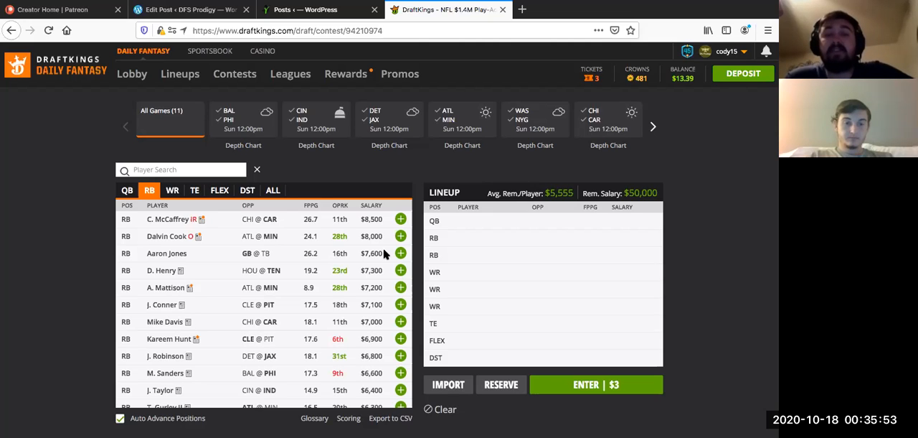
mouse_move(133, 274)
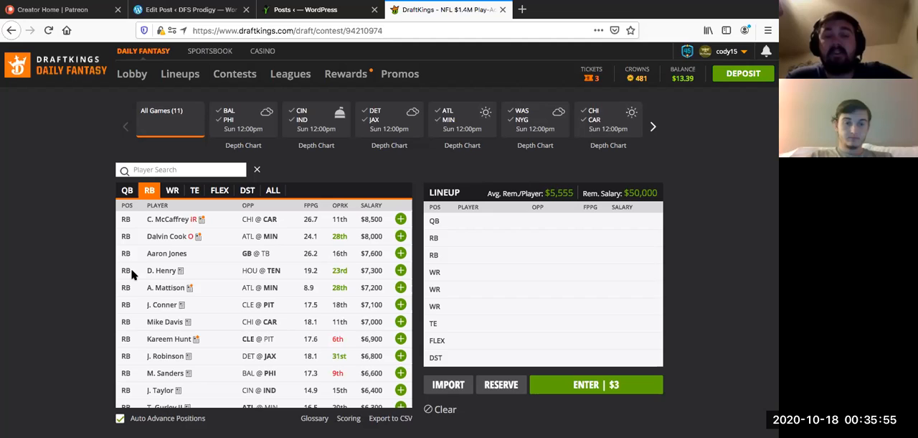
mouse_move(162, 295)
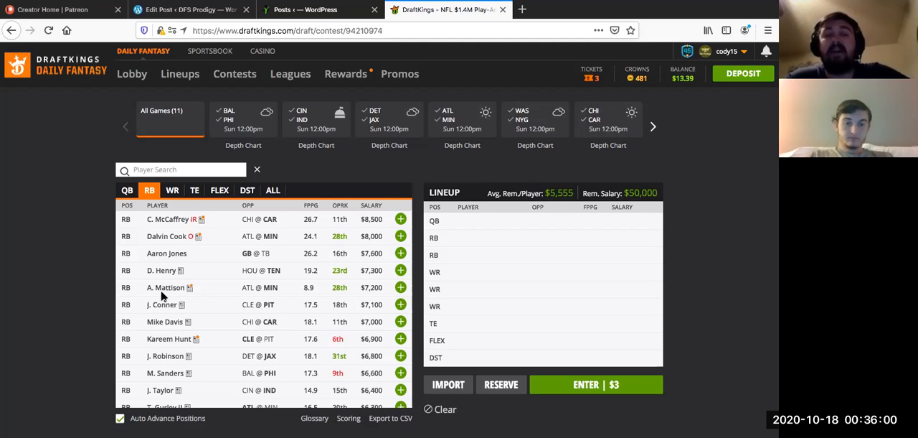
mouse_move(172, 282)
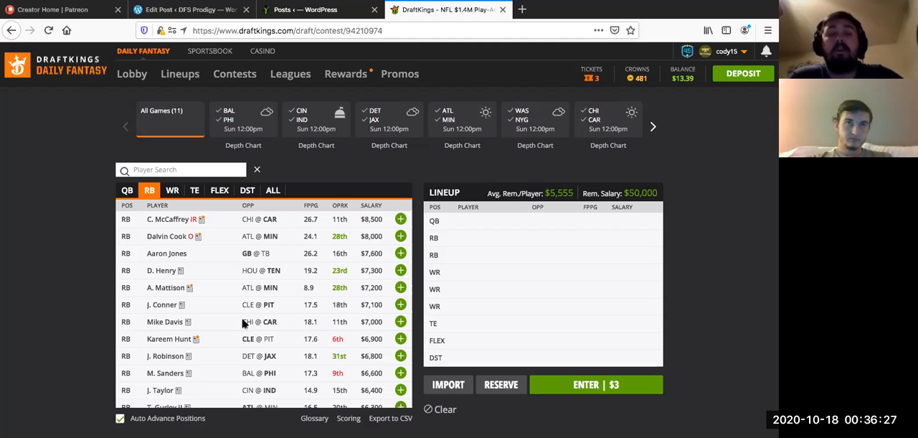
mouse_move(250, 318)
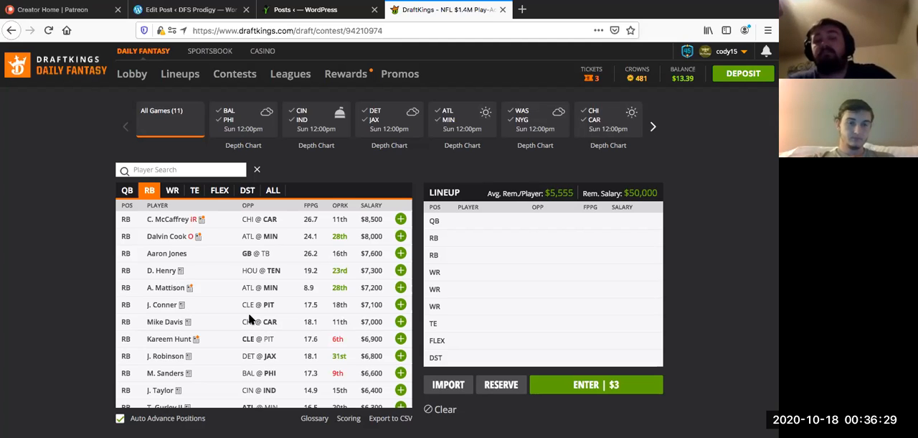
scroll("down", 3)
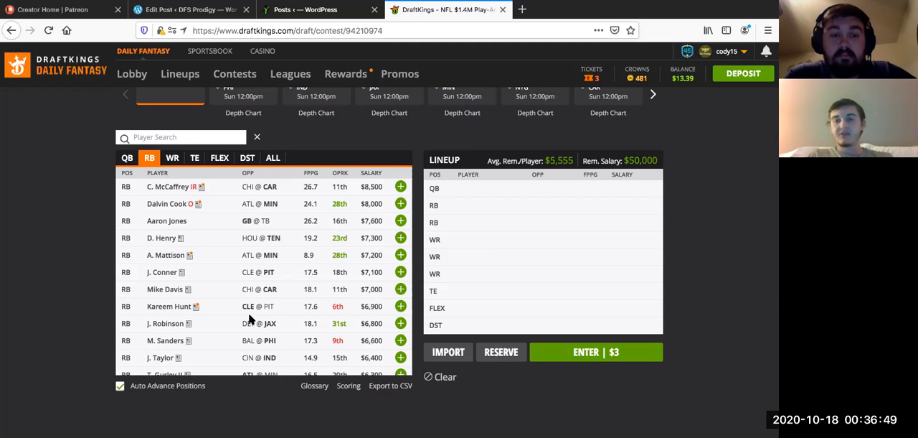
scroll("down", 3)
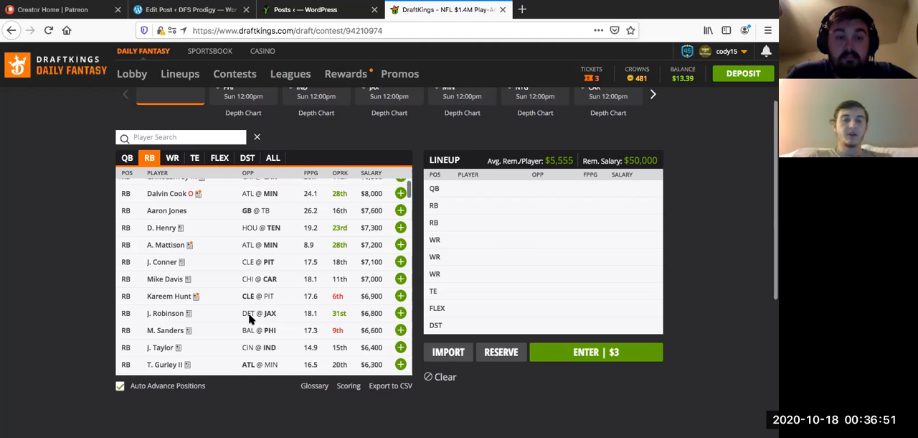
scroll("down", 3)
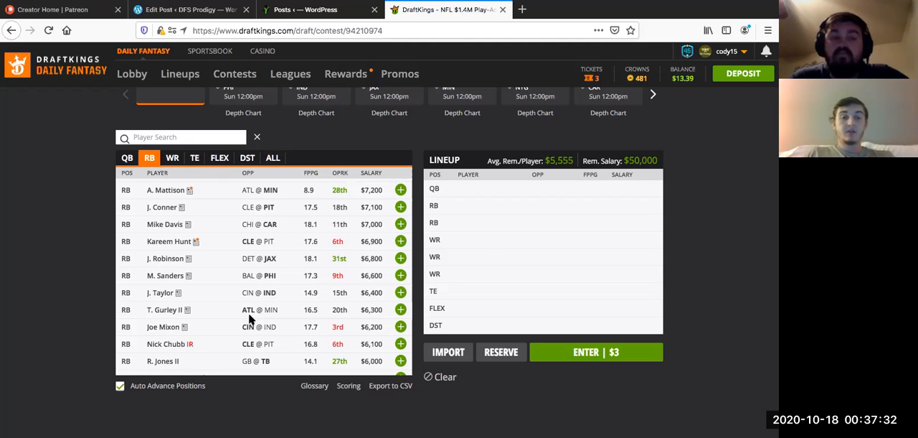
mouse_move(249, 295)
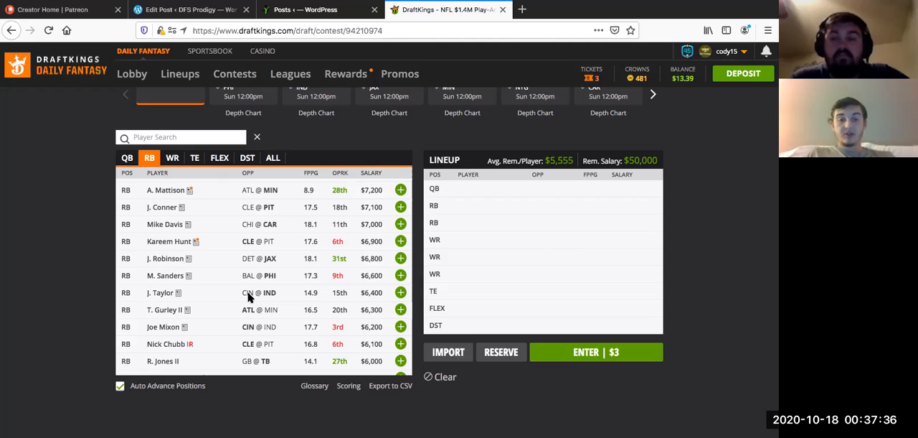
mouse_move(267, 305)
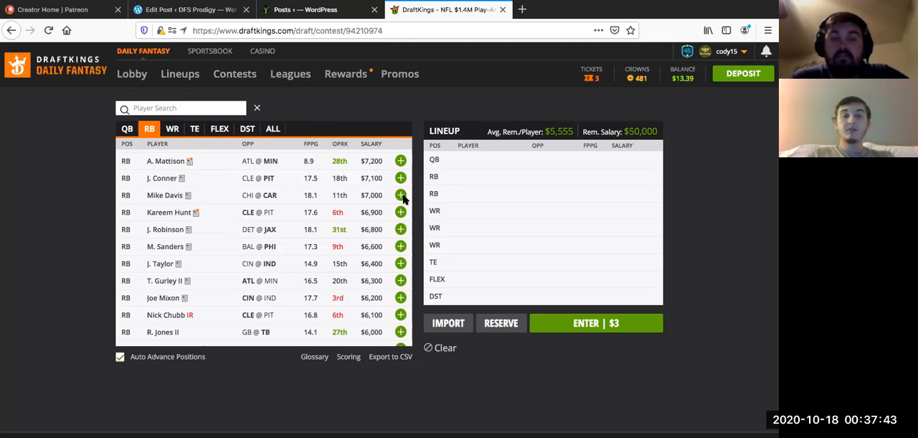
scroll("down", 3)
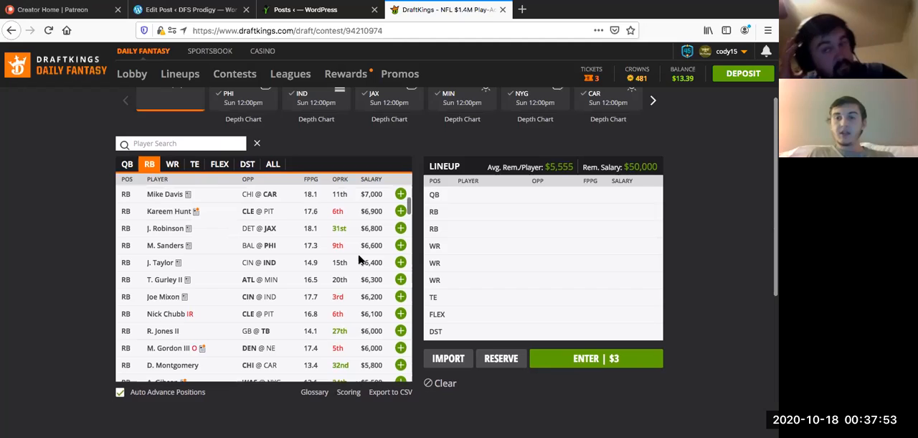
scroll("down", 3)
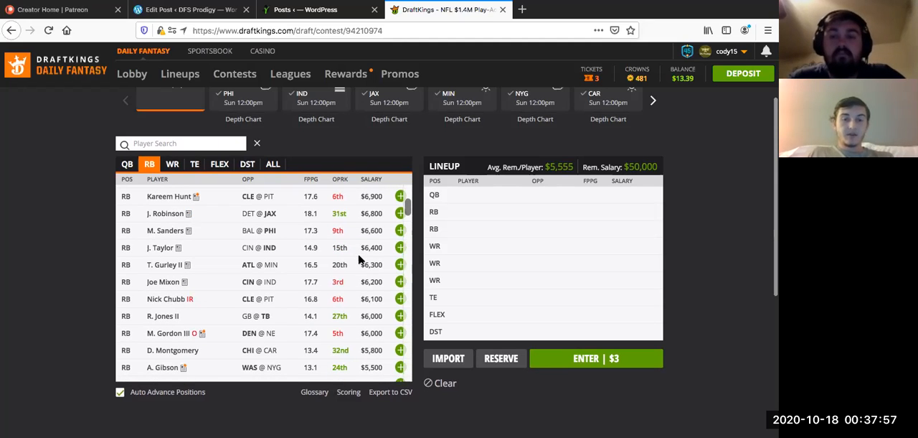
mouse_move(275, 291)
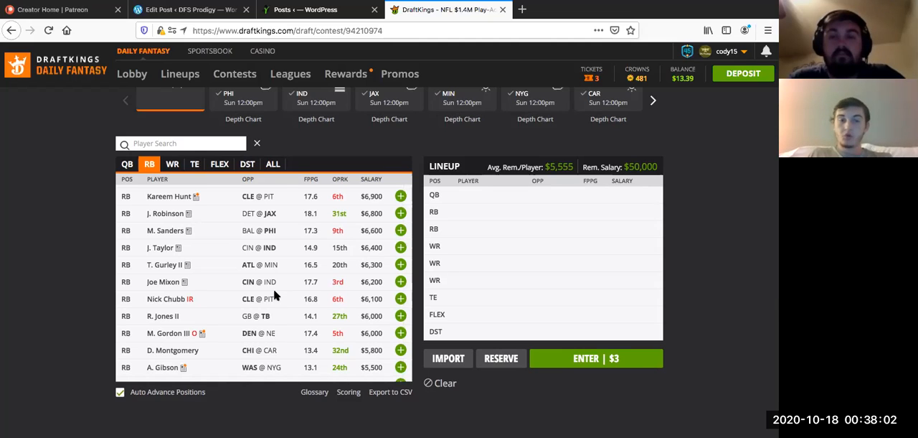
mouse_move(239, 334)
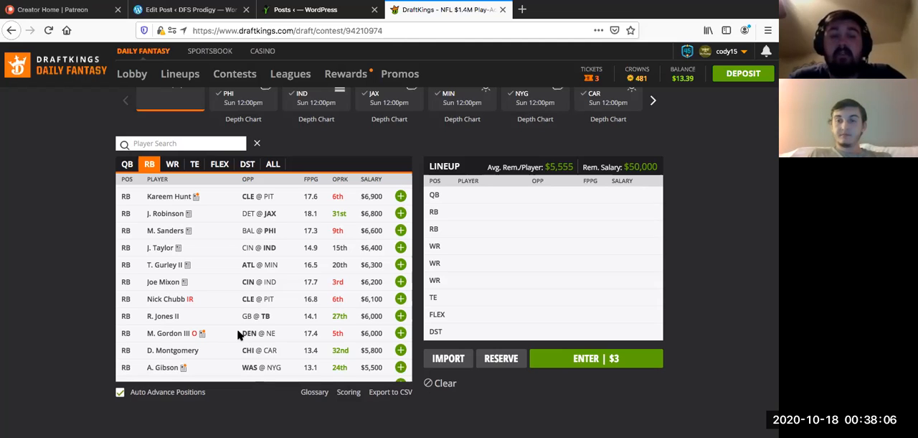
scroll("down", 3)
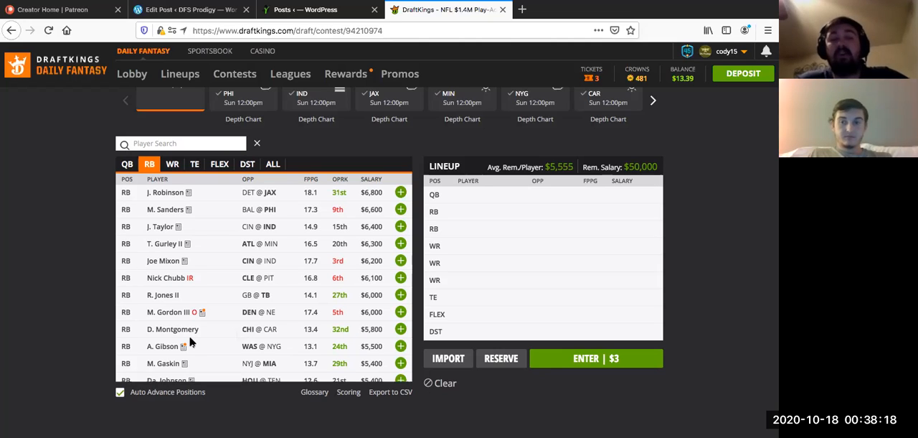
mouse_move(200, 361)
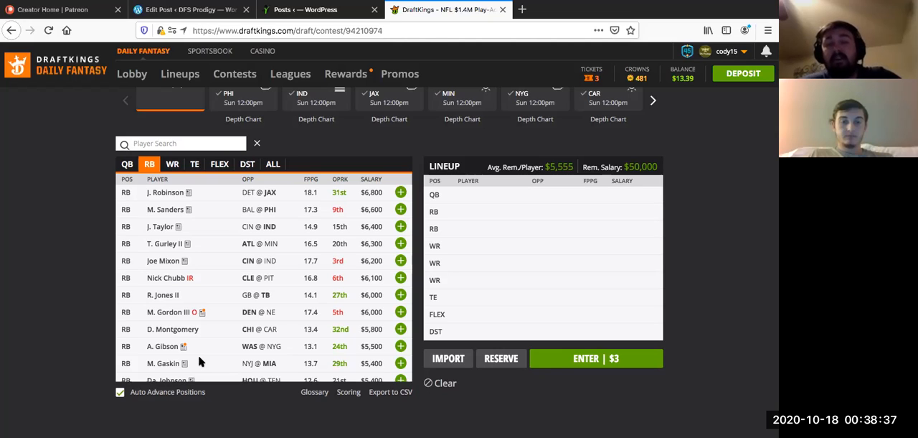
mouse_move(261, 328)
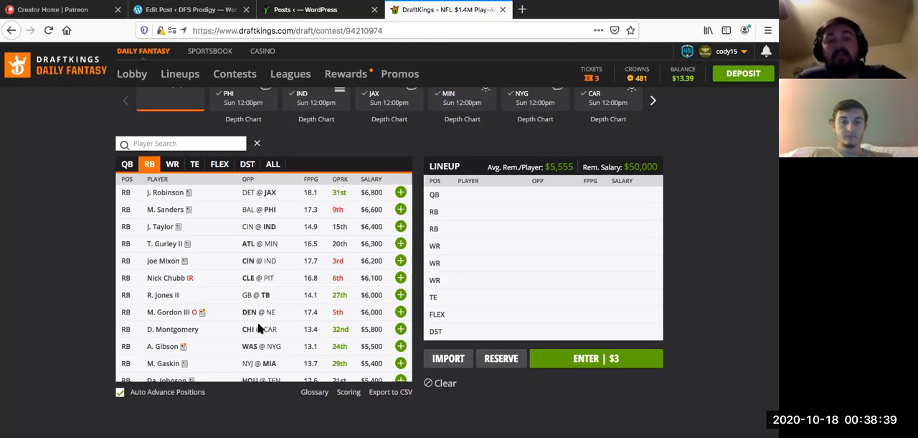
mouse_move(284, 371)
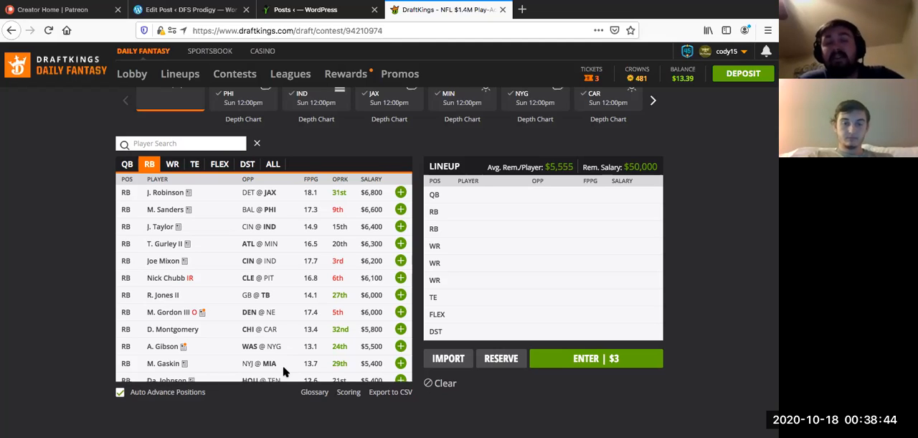
mouse_move(262, 335)
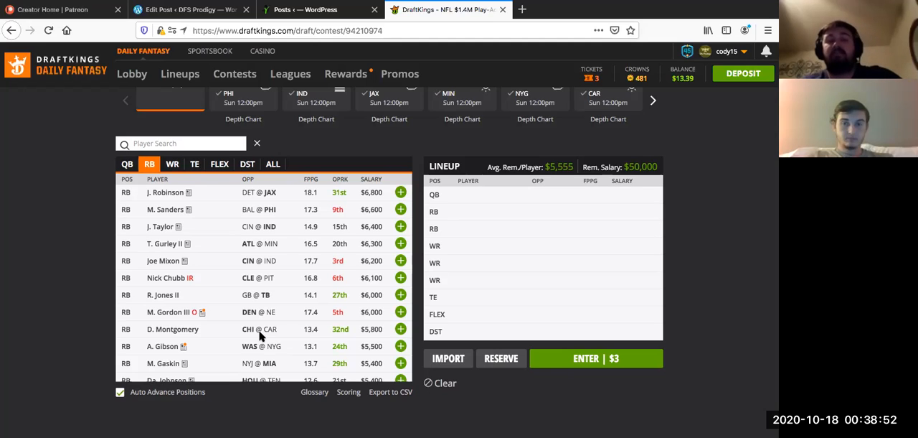
scroll("down", 3)
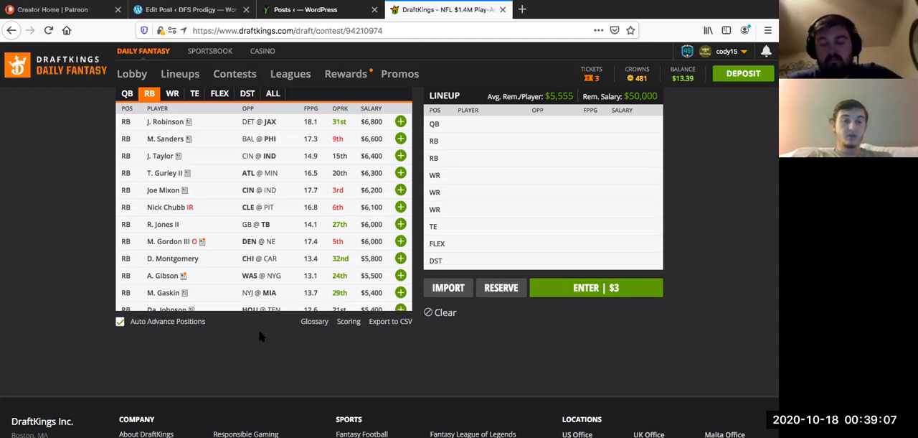
mouse_move(263, 241)
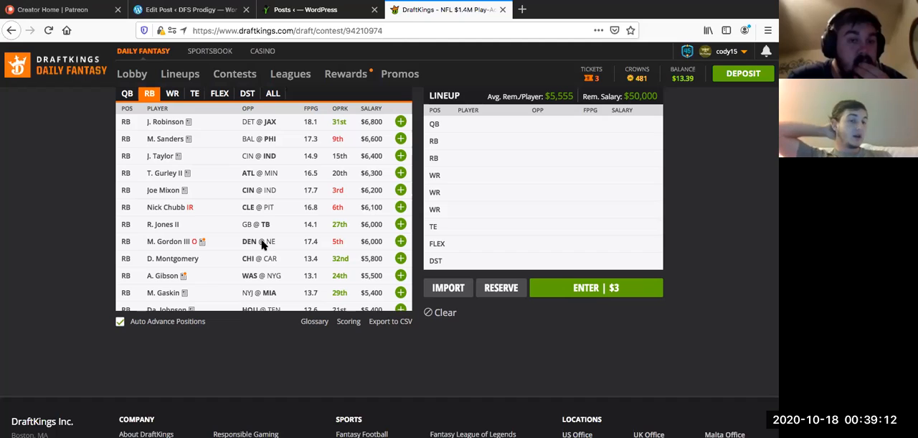
scroll("down", 3)
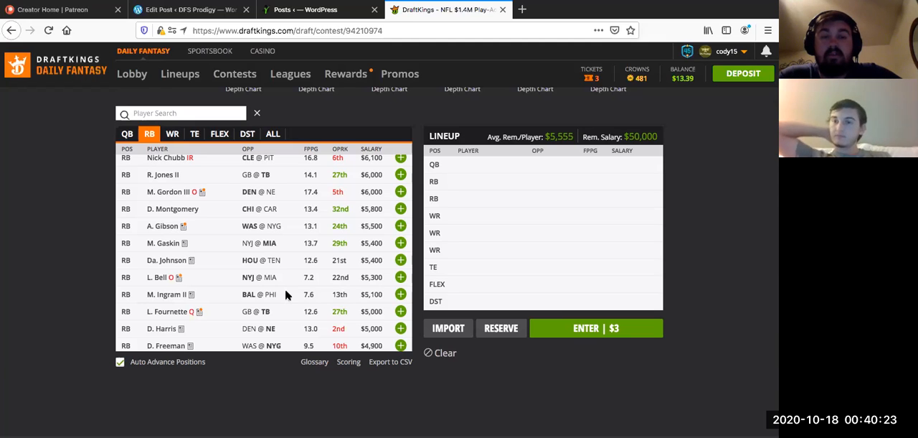
Step: Scroll the running backs, then filter the pool to tight ends and wait for it to load
scroll("down", 3)
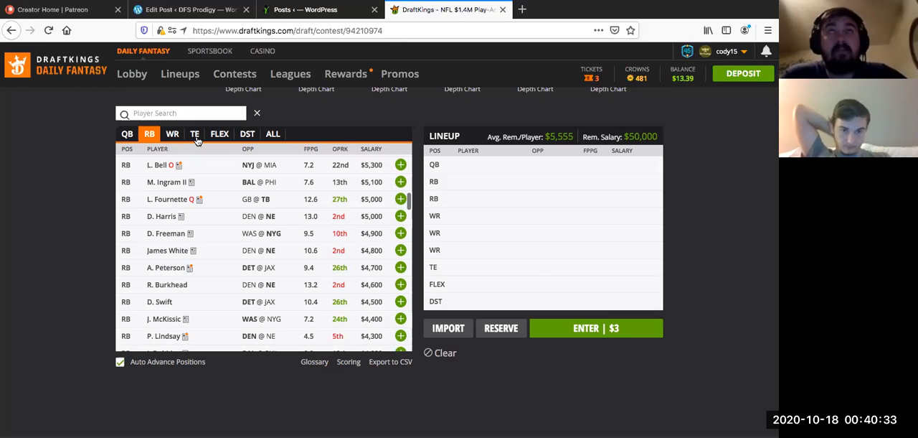
mouse_move(366, 132)
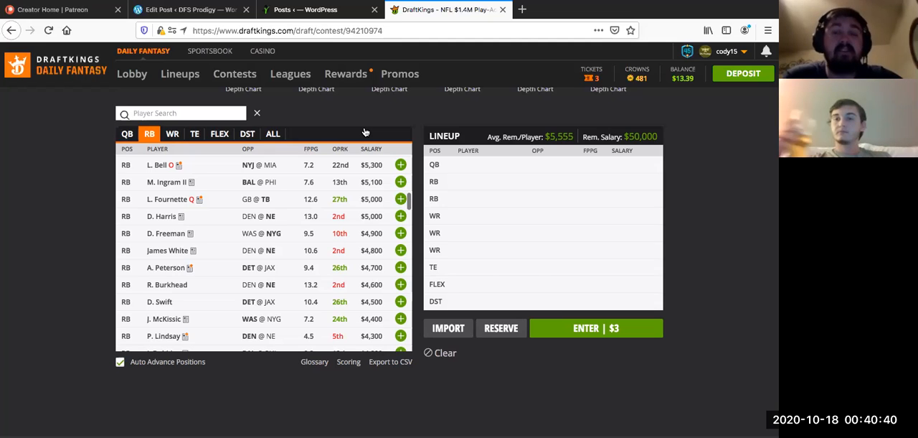
mouse_move(242, 158)
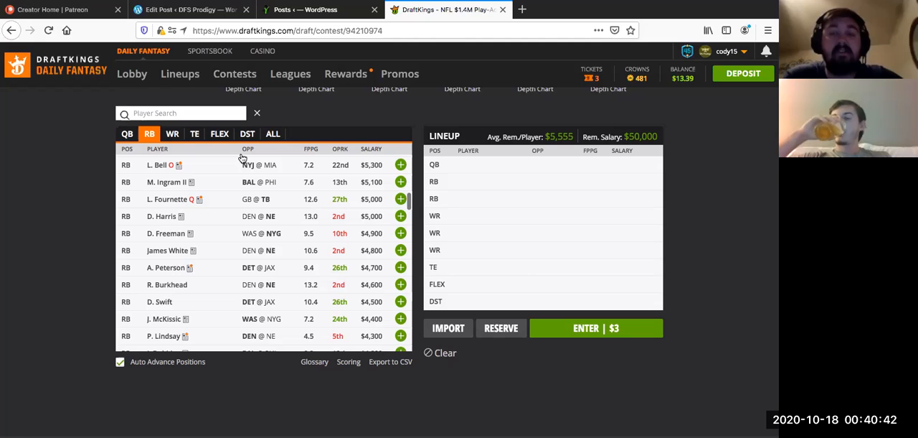
mouse_move(199, 211)
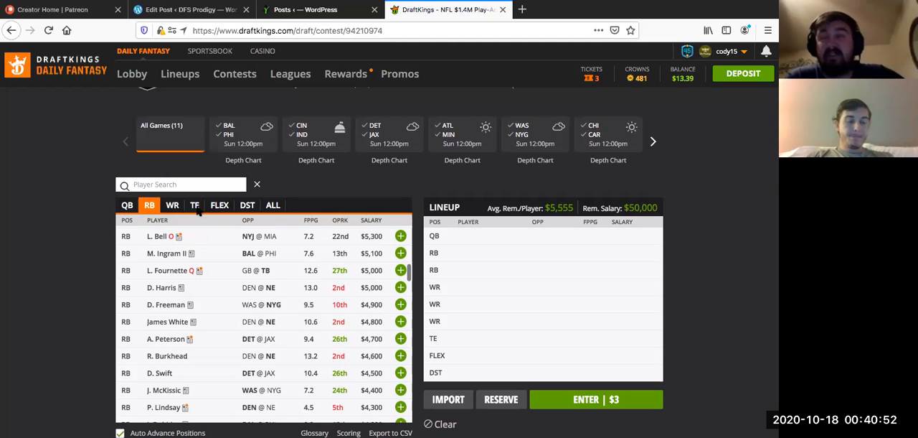
mouse_move(303, 303)
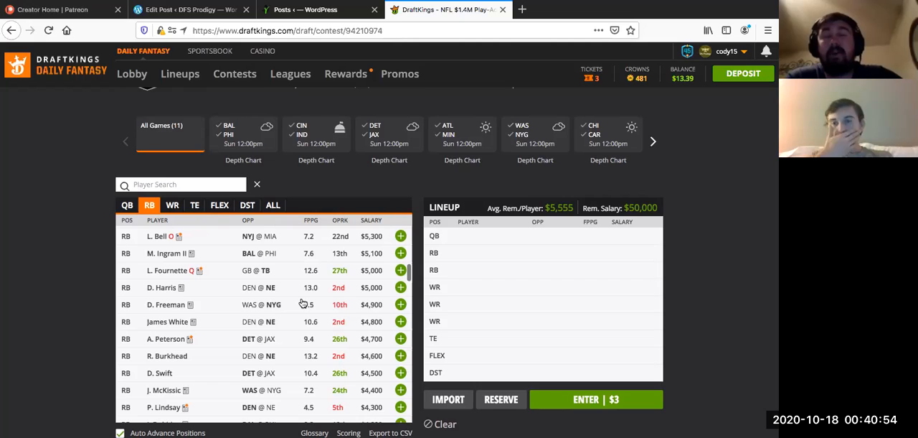
left_click(194, 205)
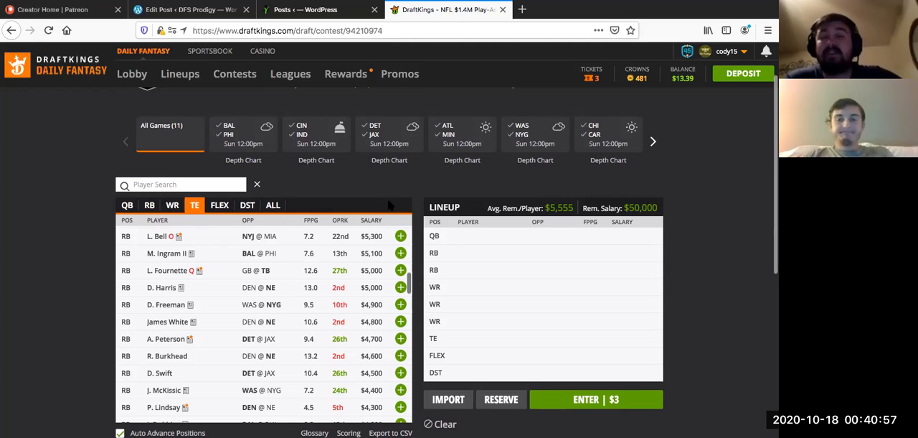
mouse_move(386, 259)
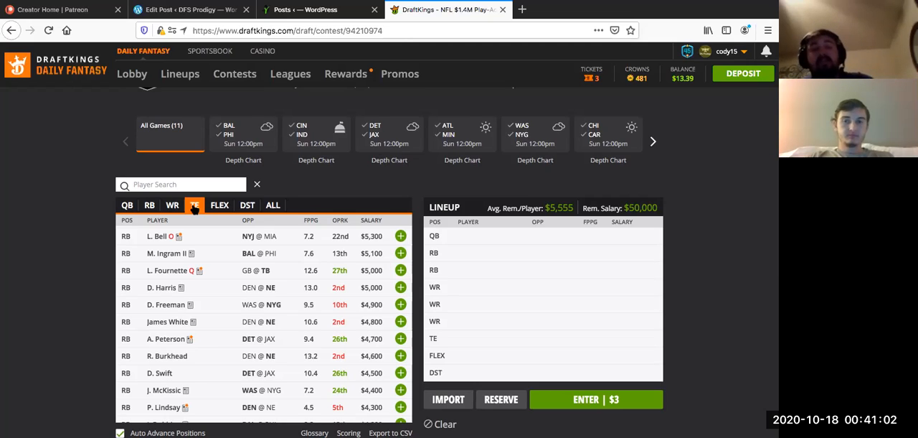
mouse_move(258, 256)
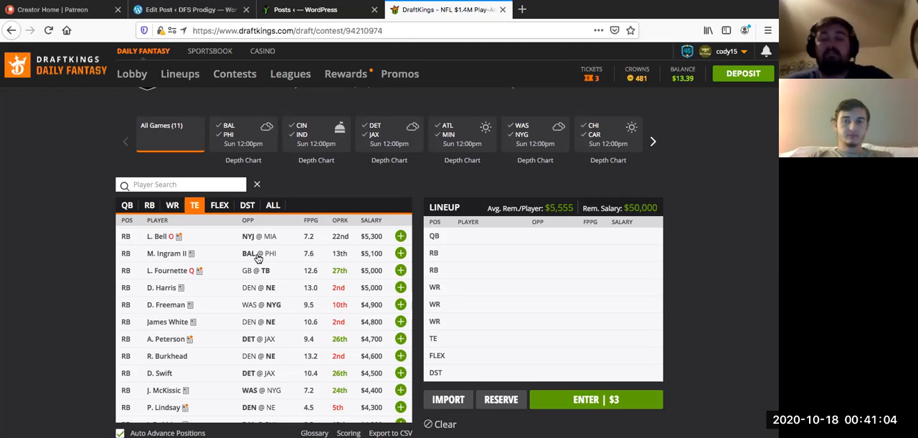
mouse_move(344, 179)
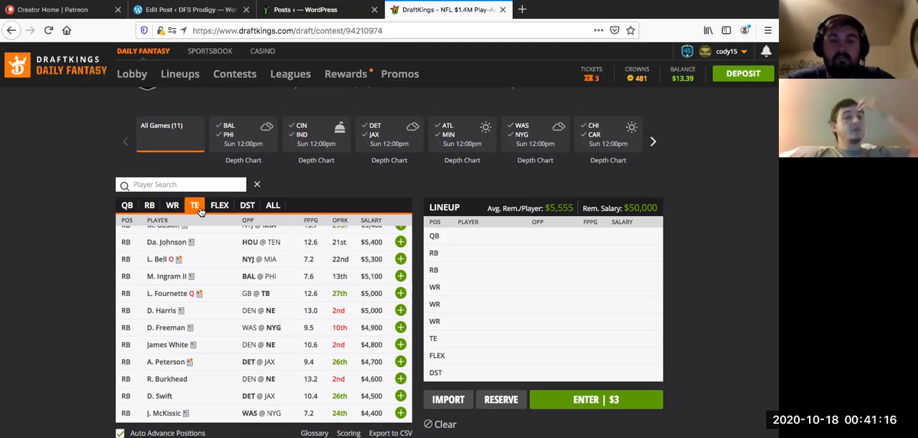
left_click(195, 204)
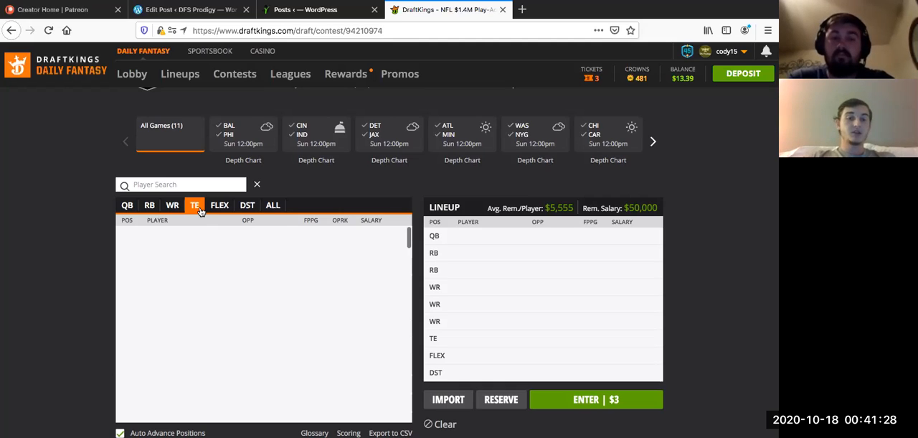
left_click(195, 204)
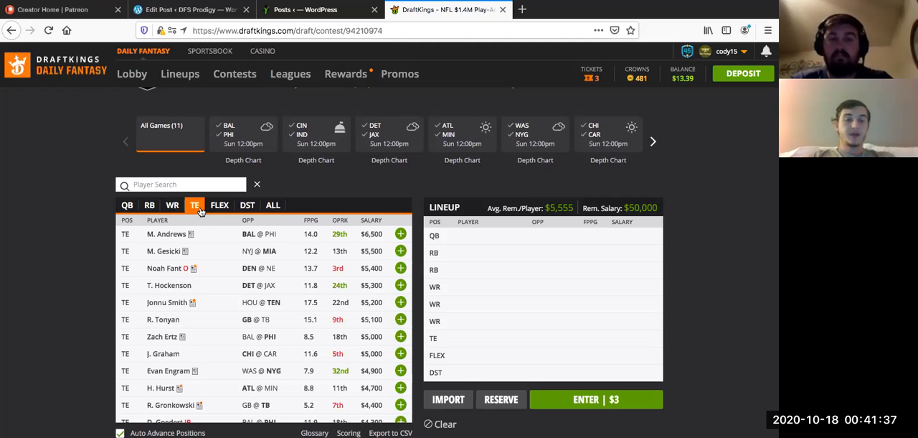
mouse_move(220, 343)
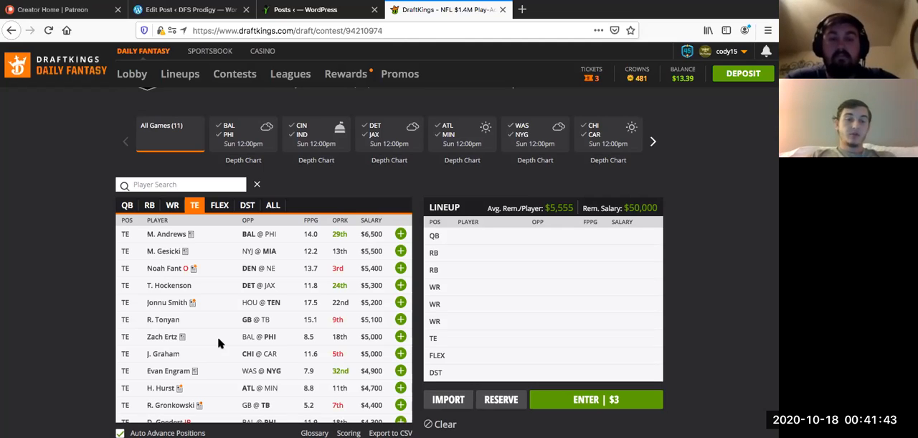
scroll("down", 3)
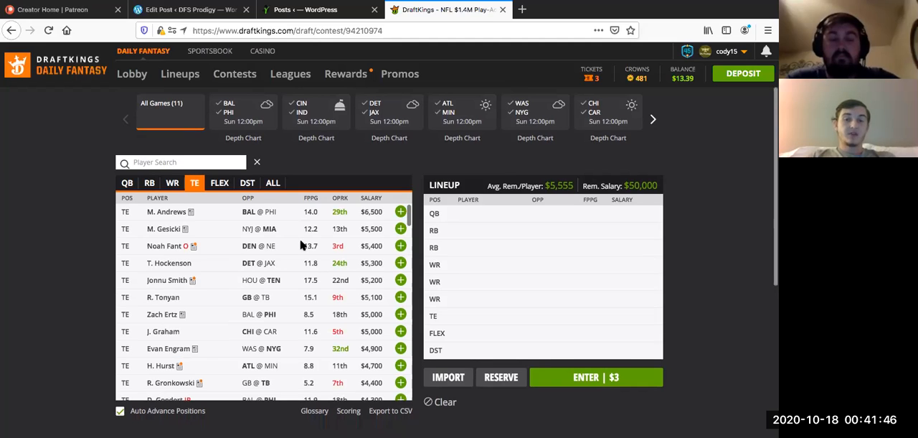
scroll("down", 3)
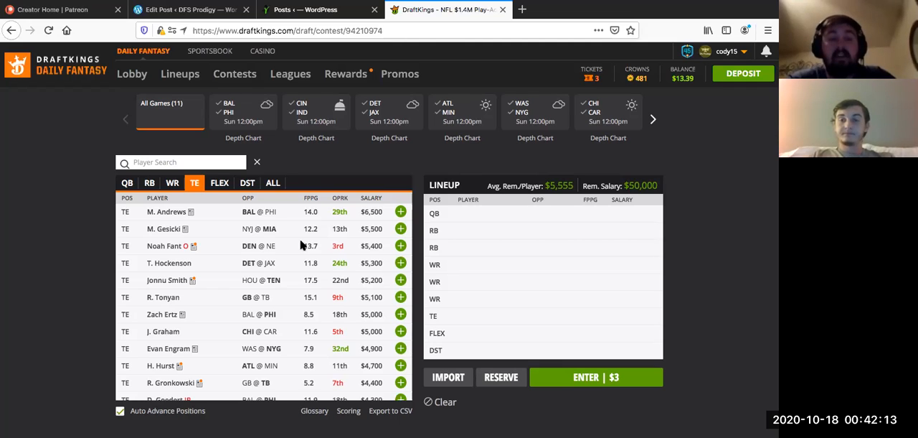
mouse_move(305, 300)
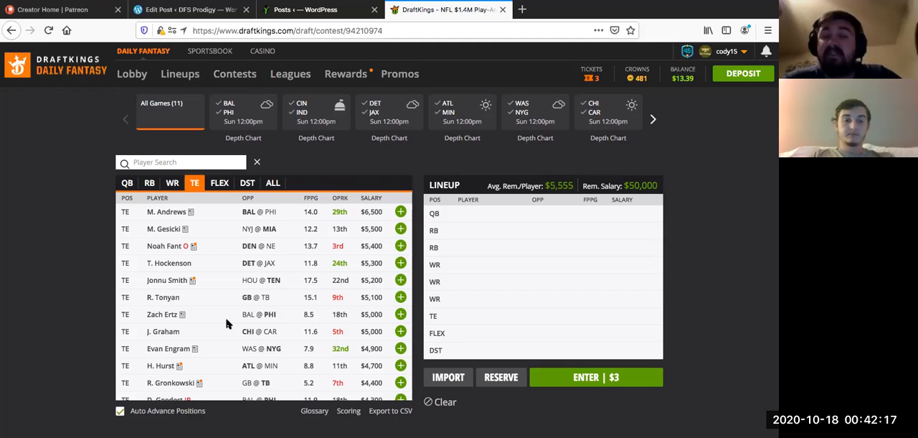
scroll("down", 3)
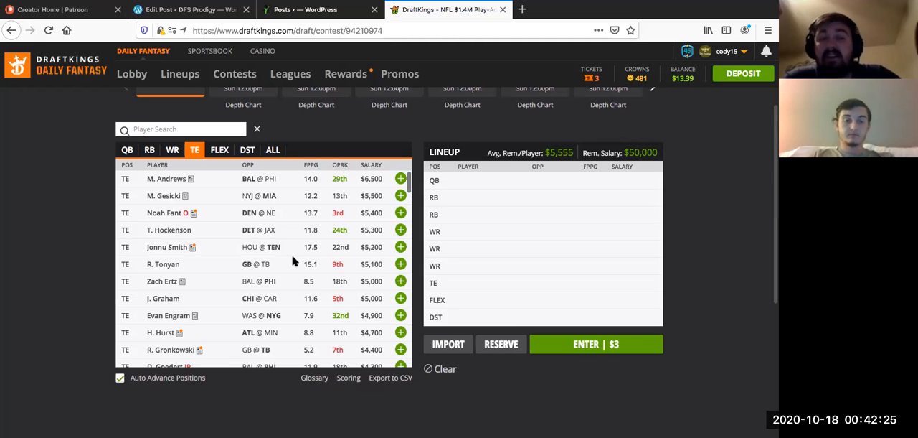
scroll("down", 3)
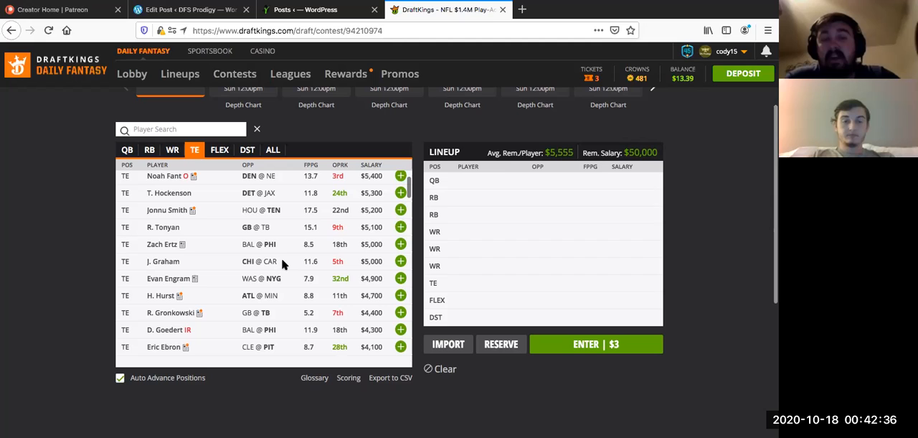
scroll("down", 3)
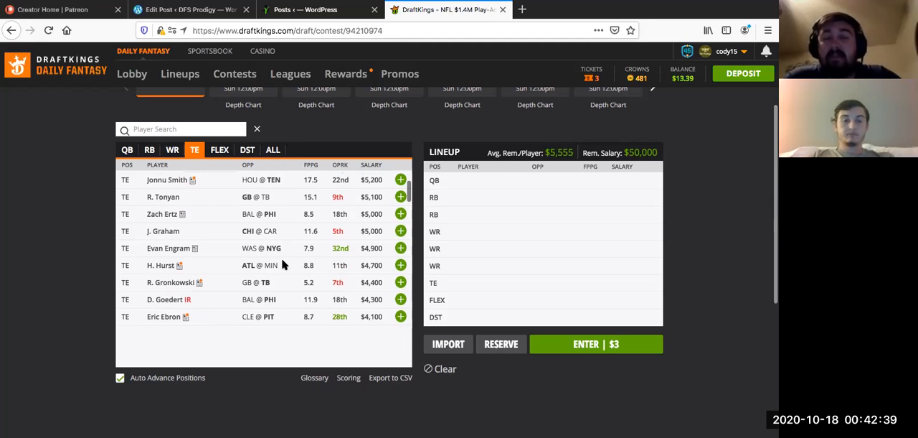
scroll("down", 3)
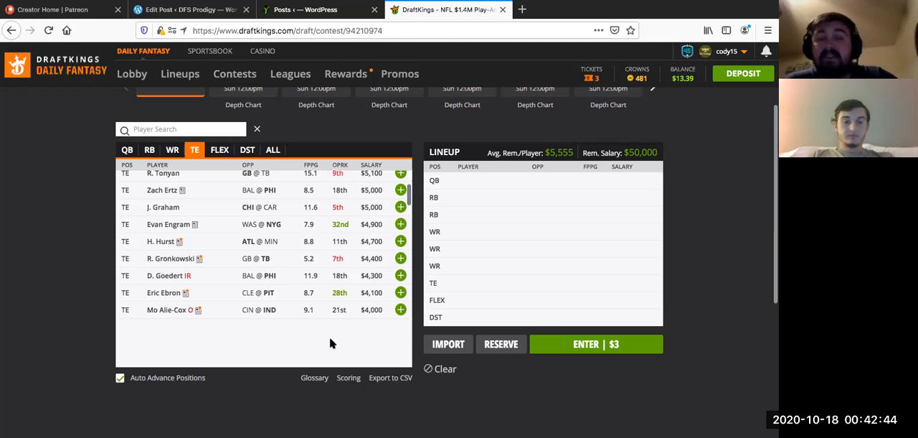
scroll("down", 3)
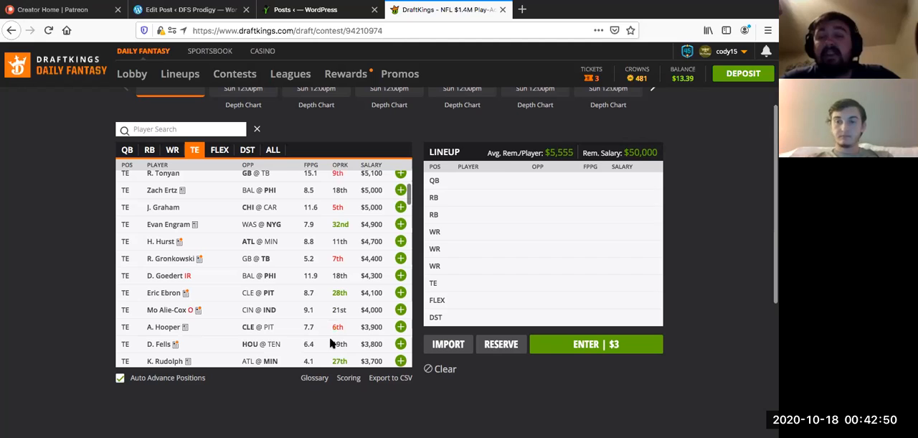
scroll("down", 3)
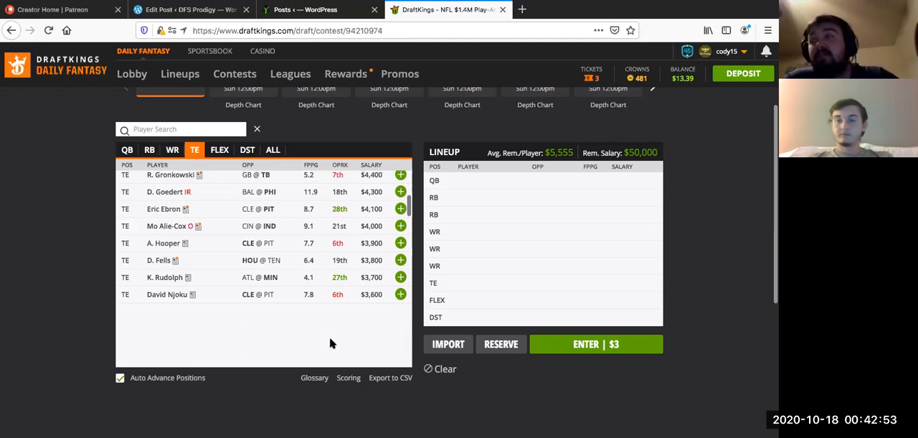
scroll("down", 3)
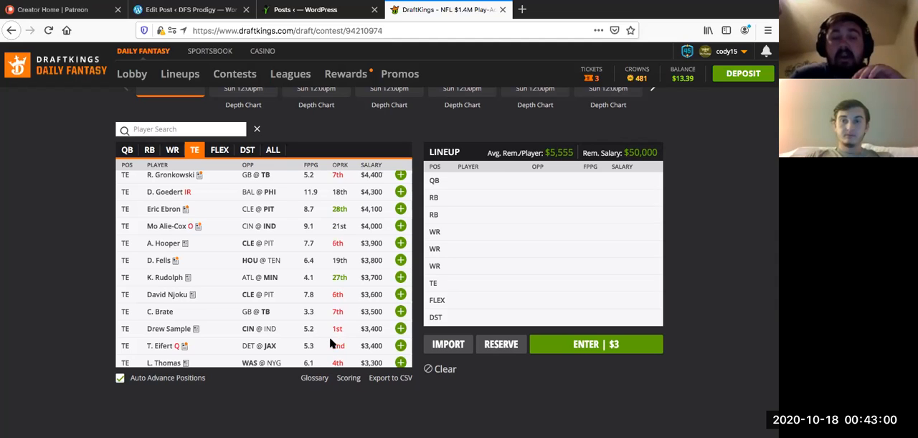
scroll("down", 3)
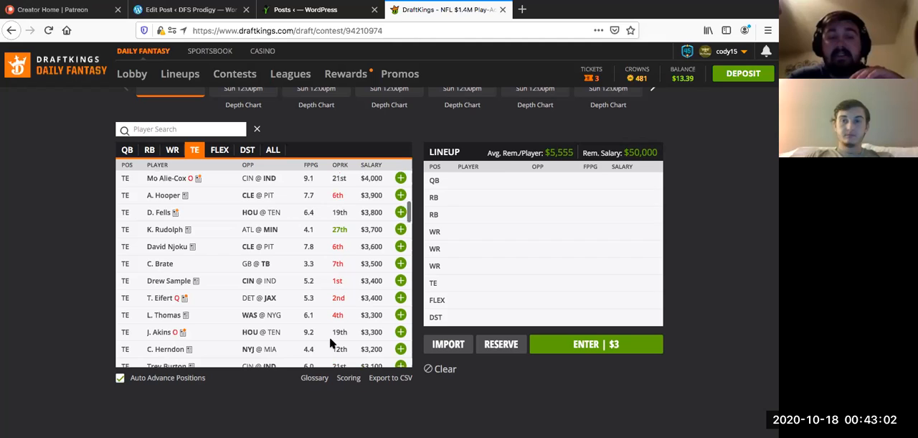
scroll("down", 3)
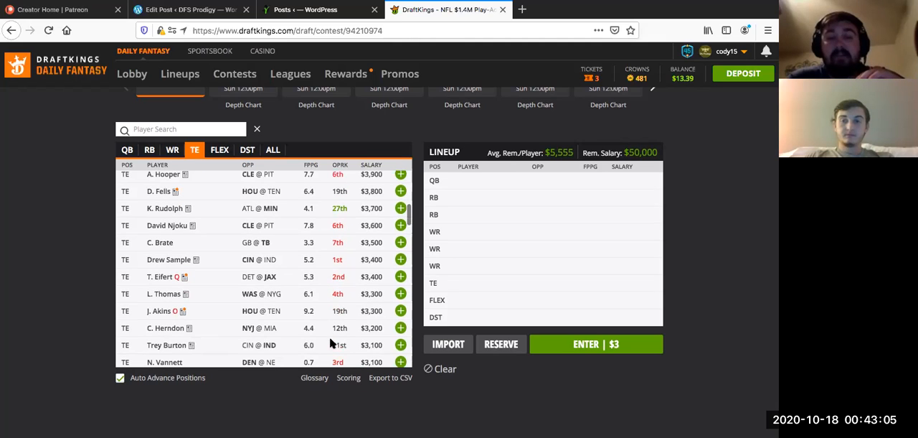
scroll("down", 3)
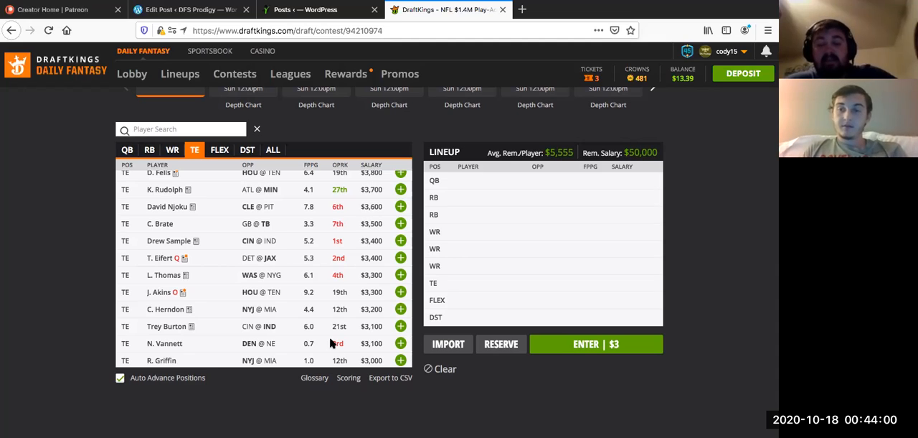
mouse_move(229, 191)
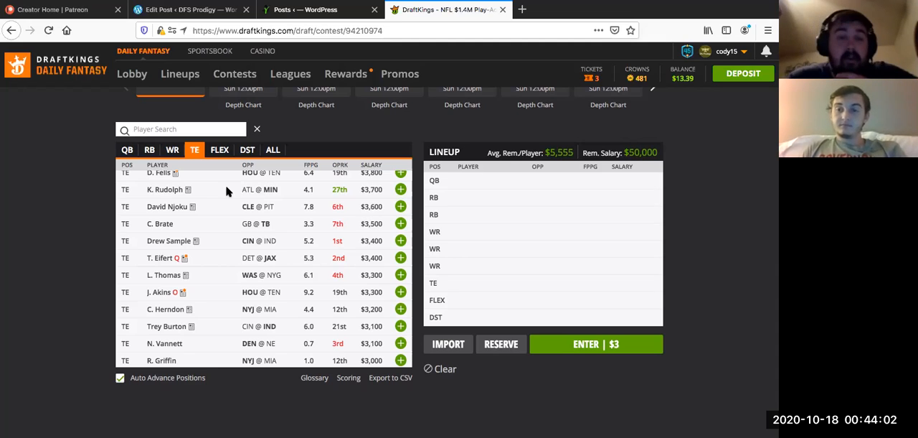
mouse_move(247, 149)
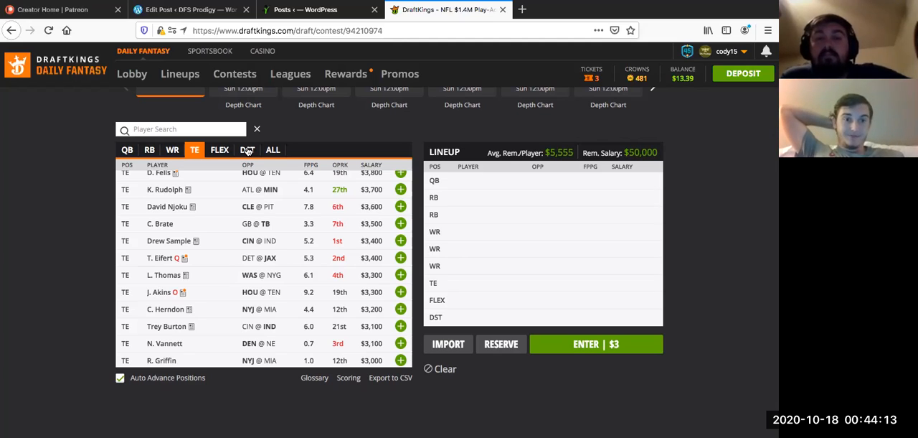
mouse_move(297, 234)
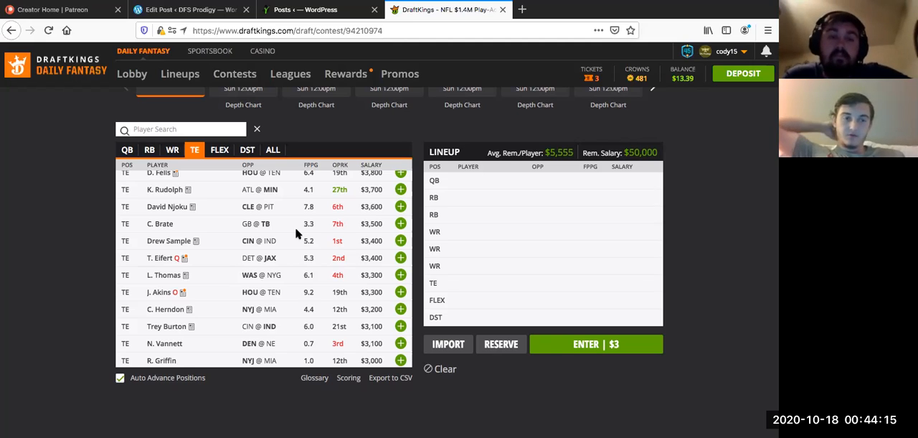
Step: Filter to defense/special teams and scroll the units, starting with the Ravens at $4,500
left_click(247, 149)
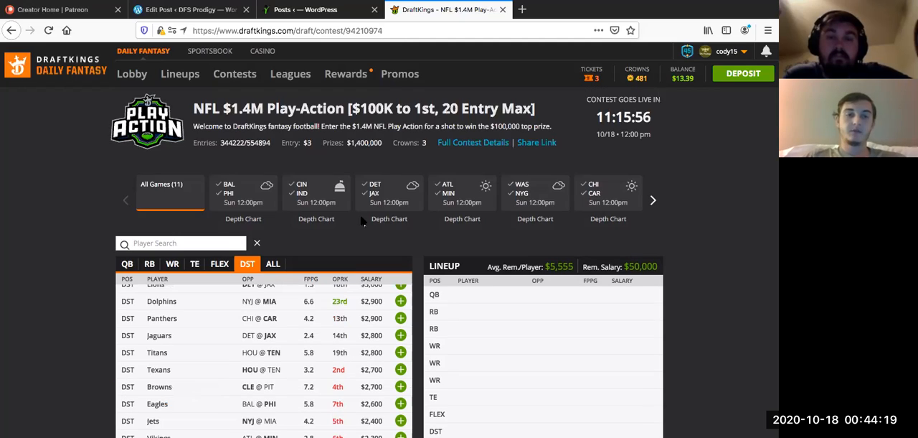
mouse_move(412, 210)
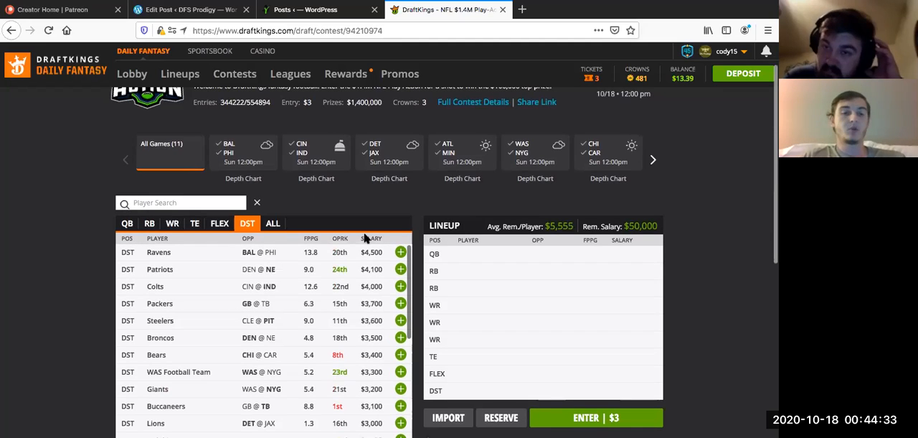
scroll("down", 3)
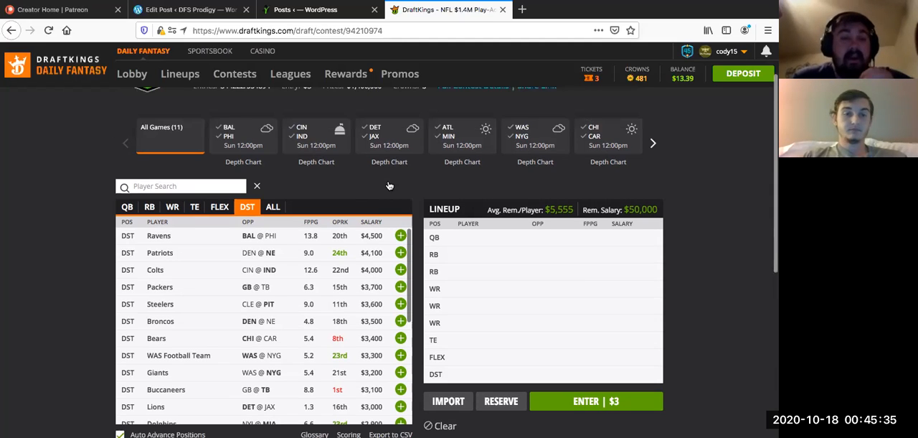
mouse_move(322, 273)
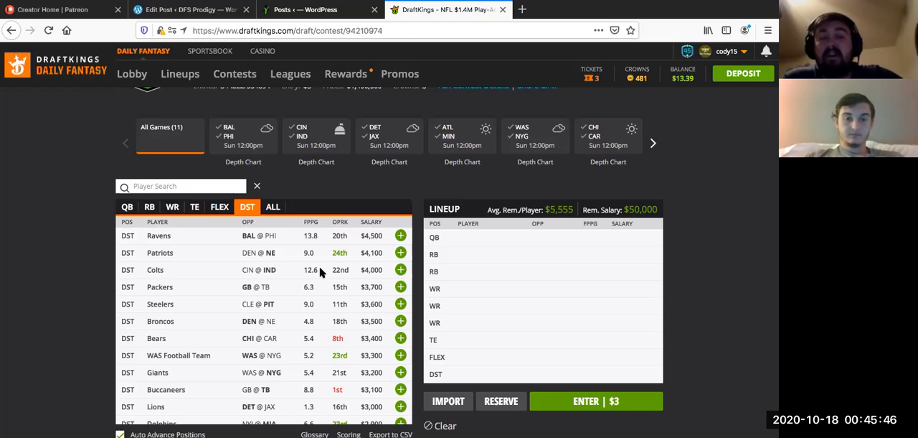
mouse_move(295, 289)
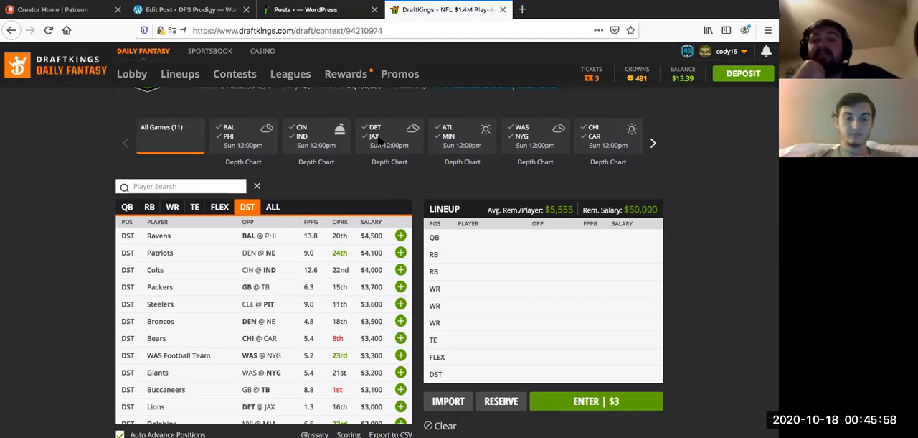
mouse_move(379, 140)
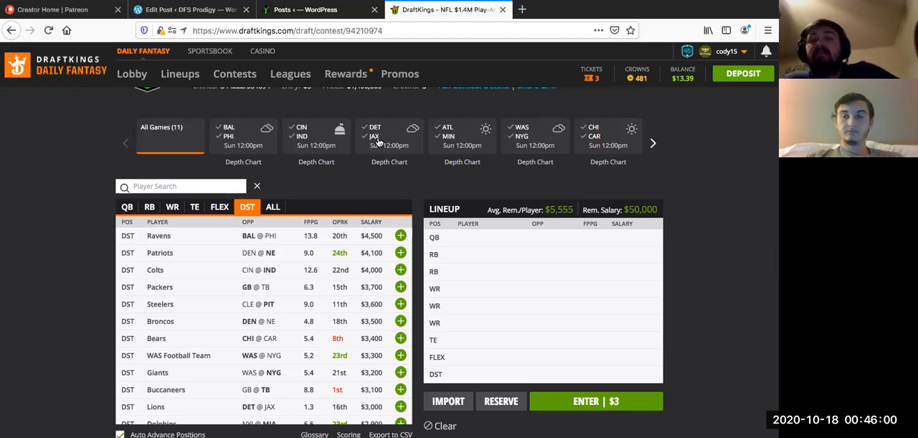
mouse_move(364, 251)
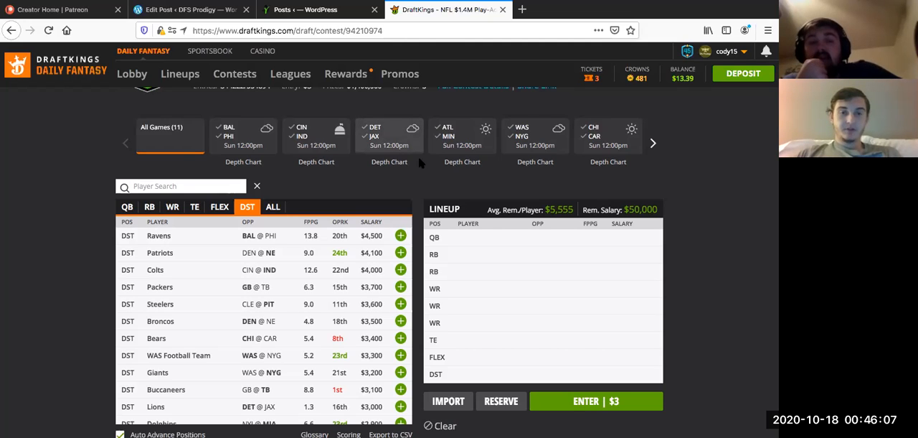
mouse_move(236, 34)
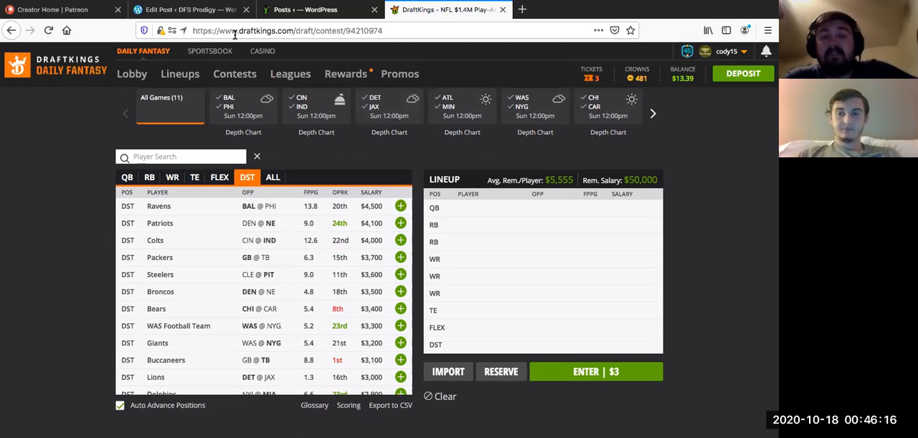
scroll("down", 3)
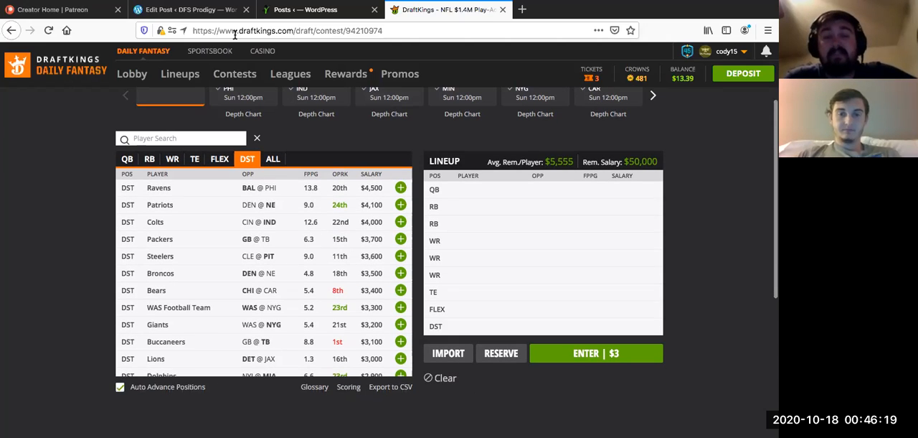